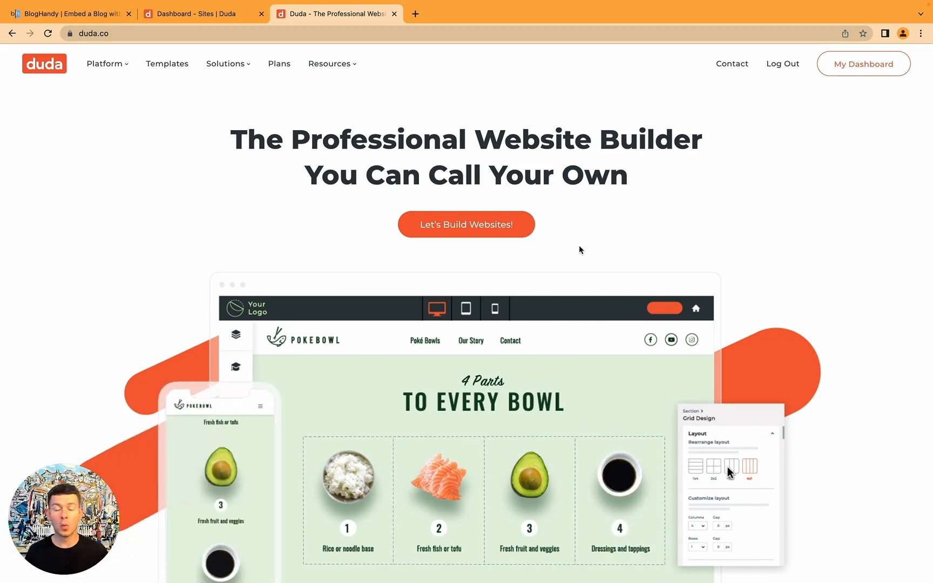
# Look through the Duda dashboard site list before starting a new site
pyautogui.click(731, 465)
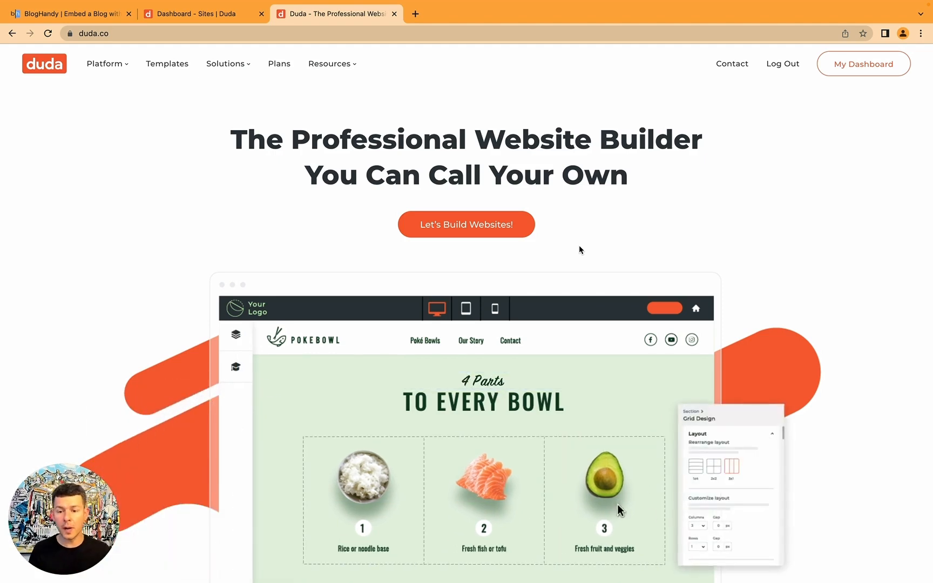
pyautogui.click(757, 465)
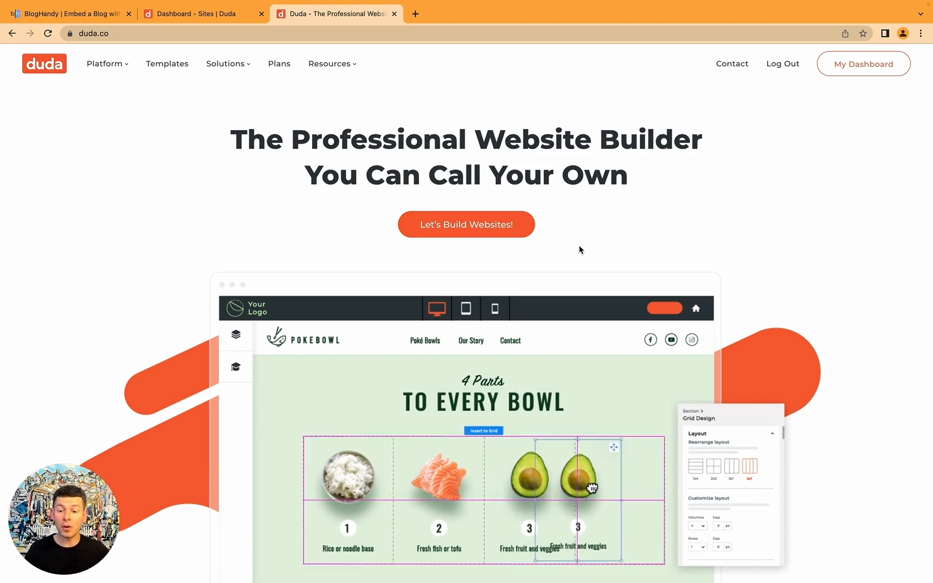
pyautogui.scroll(-3)
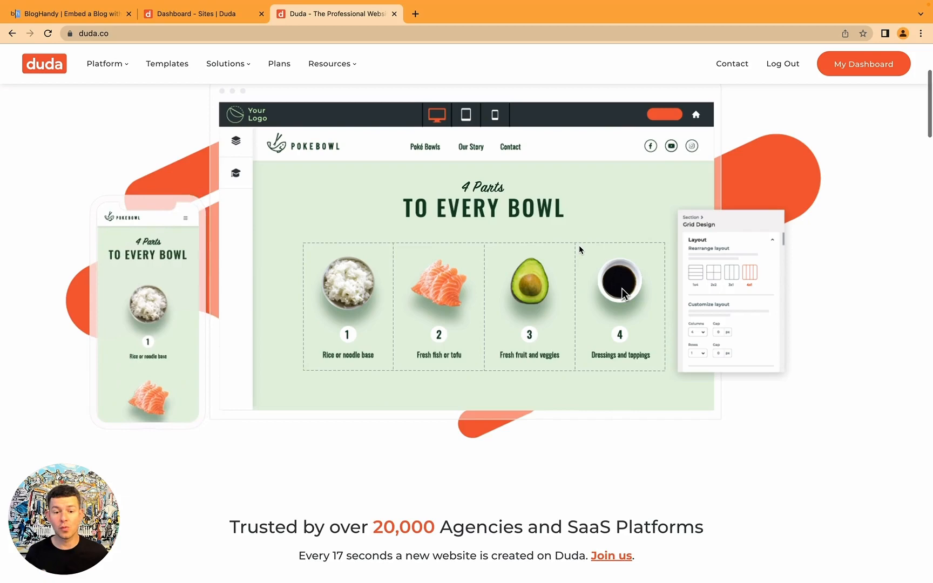
pyautogui.scroll(-3)
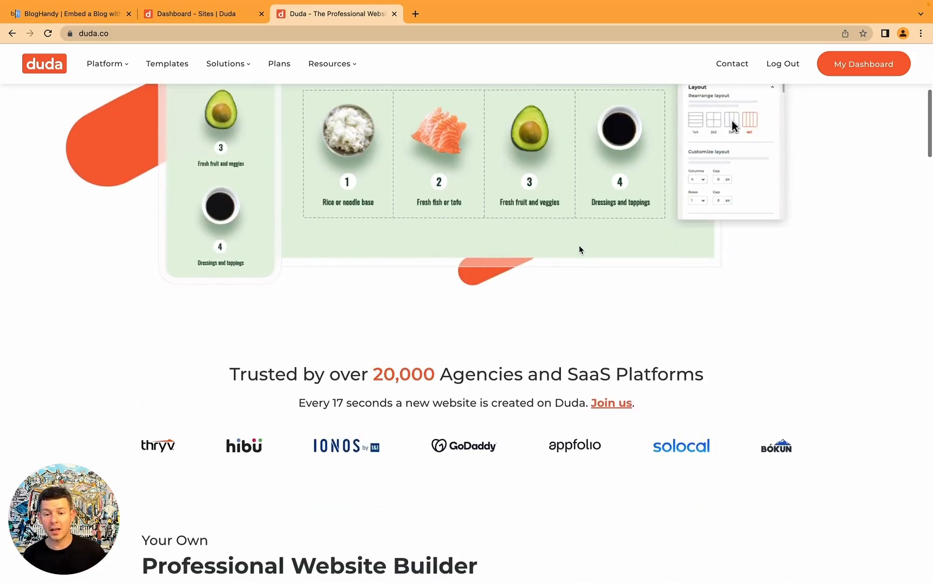
pyautogui.scroll(-3)
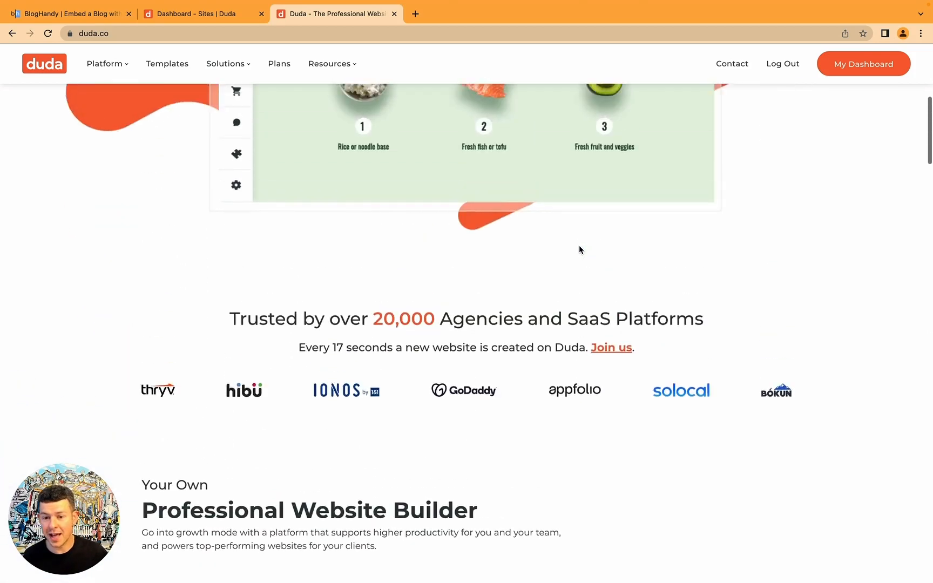
pyautogui.scroll(3)
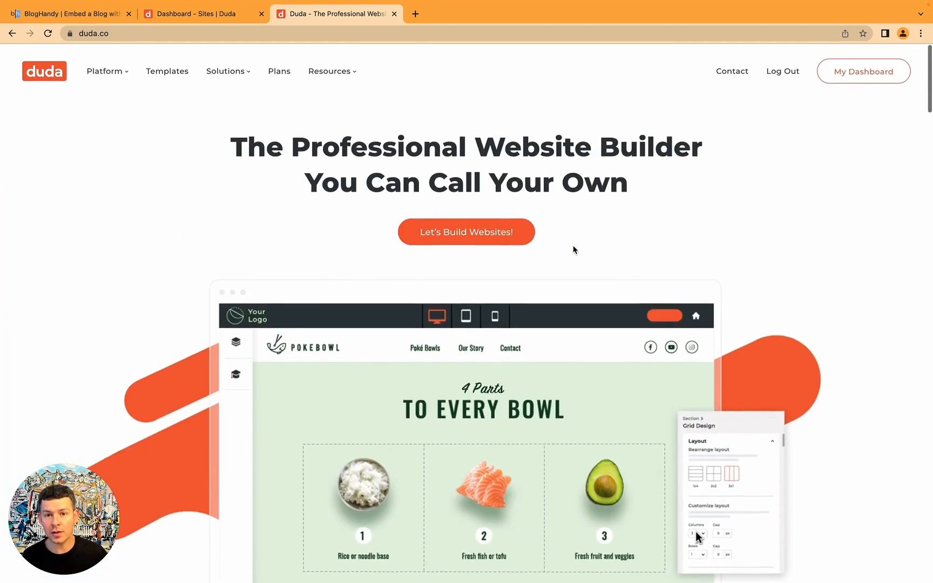
pyautogui.click(202, 14)
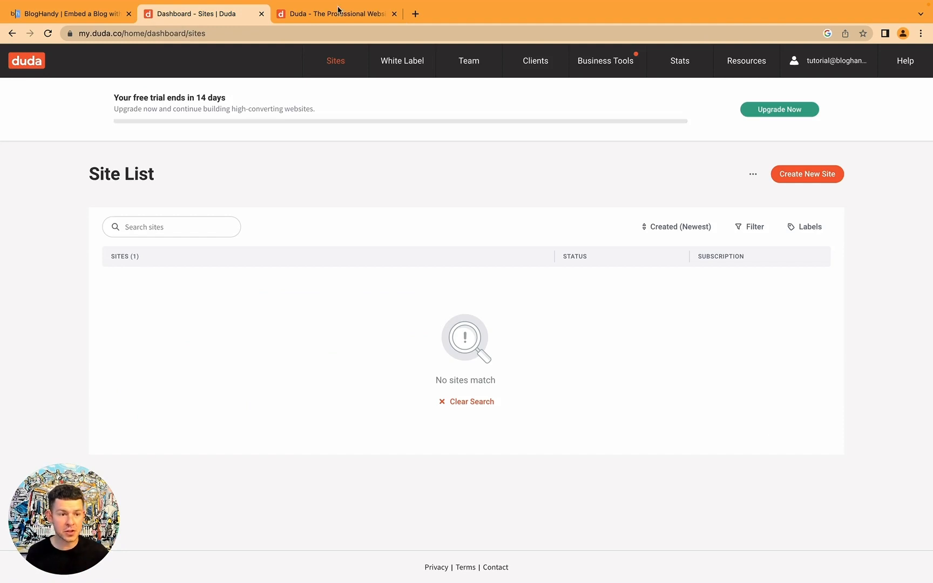
# Begin a new site and scroll the template gallery down to Empty Flex New
pyautogui.click(806, 174)
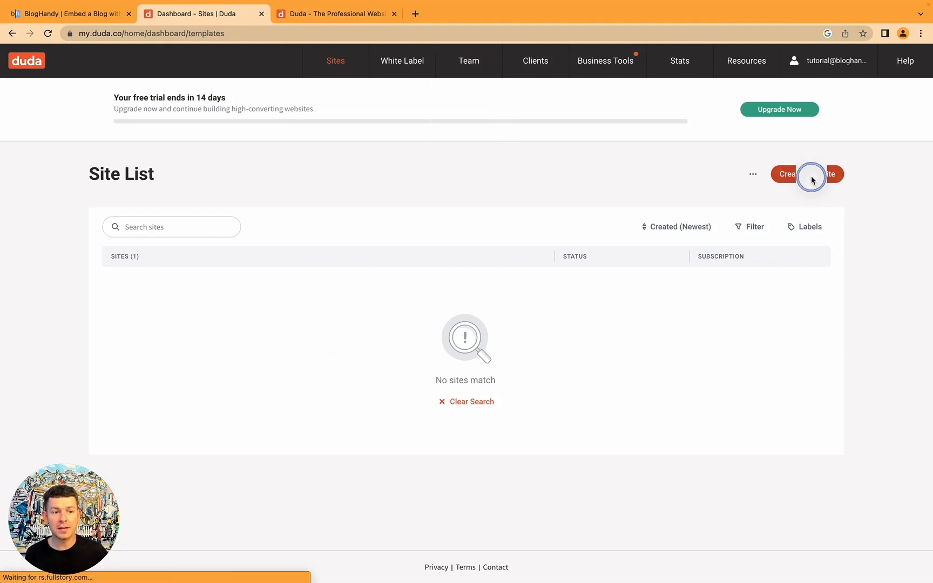
pyautogui.click(807, 174)
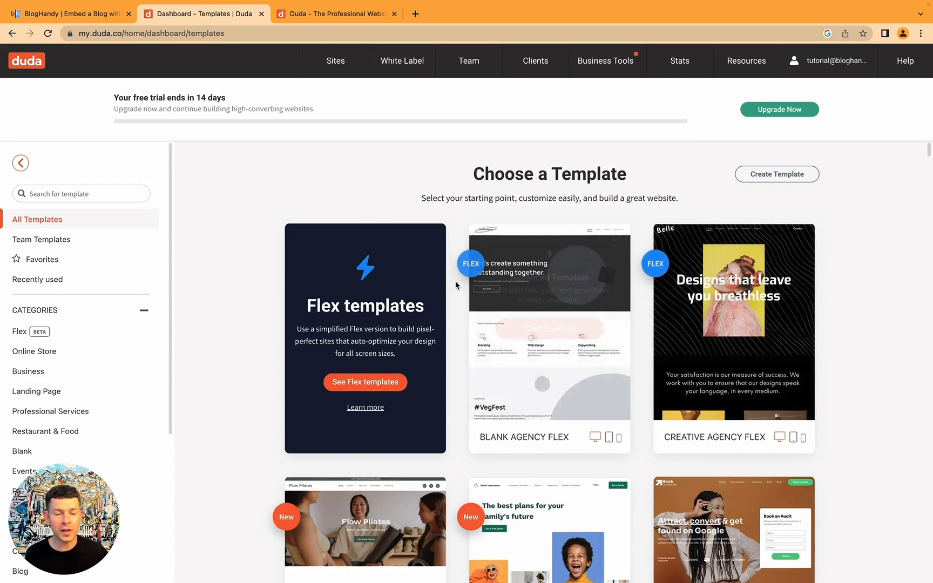
pyautogui.moveTo(733, 328)
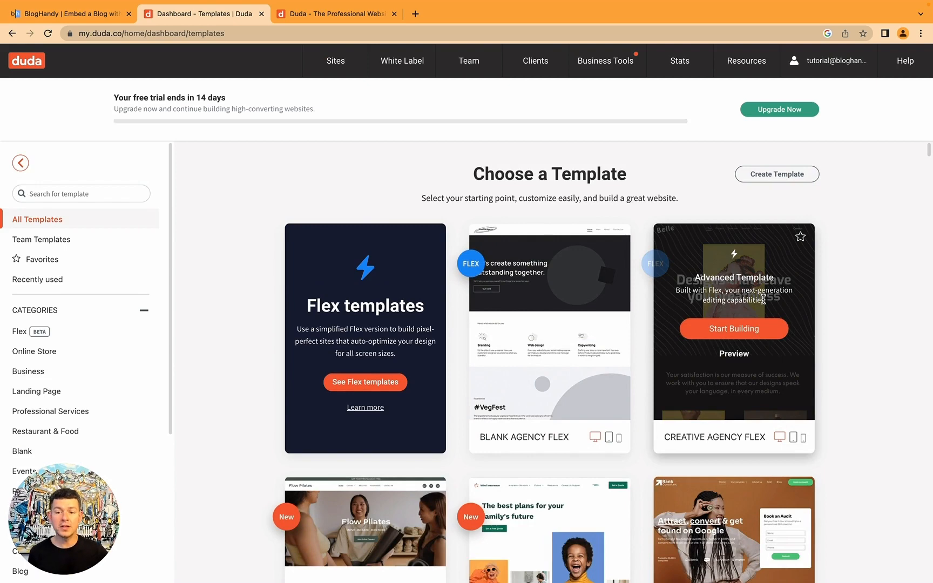
pyautogui.moveTo(594, 440)
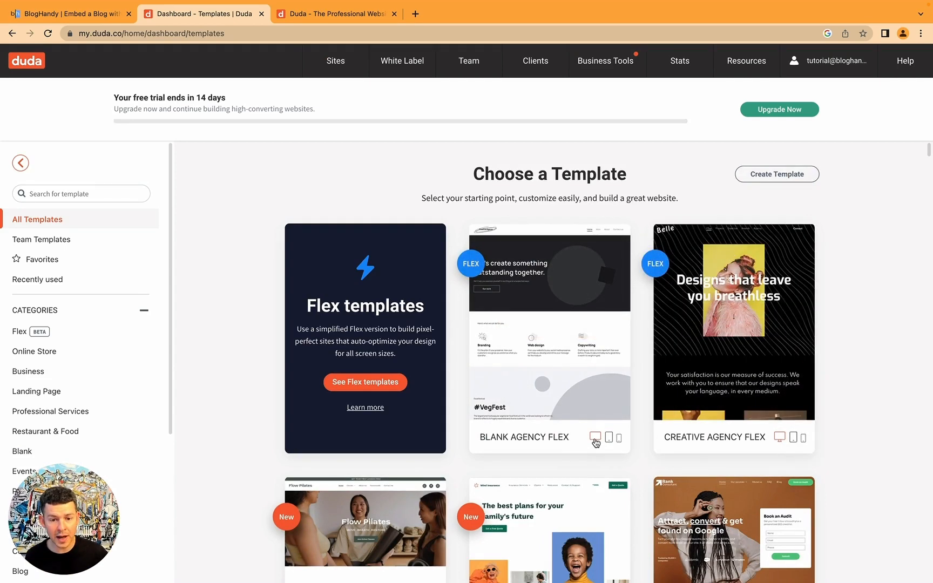
pyautogui.scroll(-3)
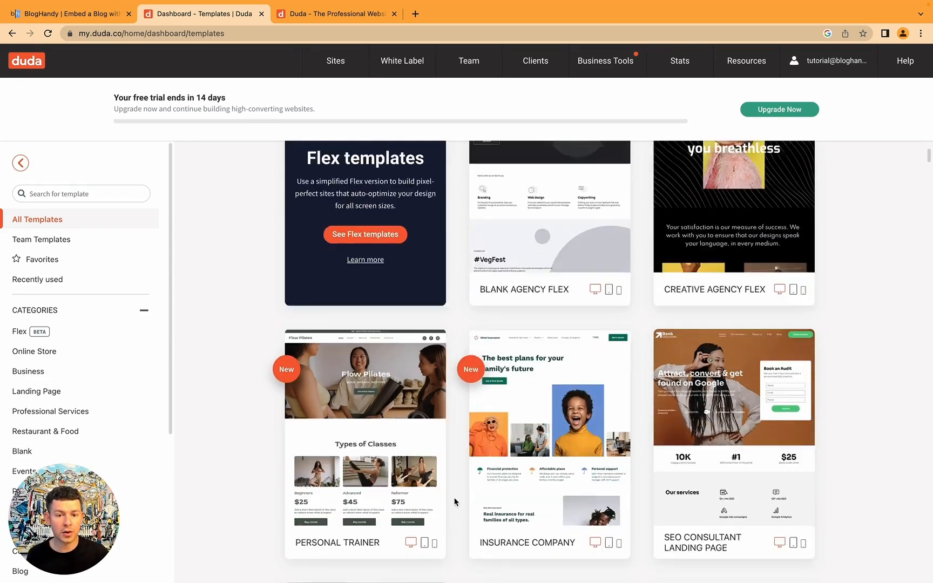
pyautogui.scroll(-3)
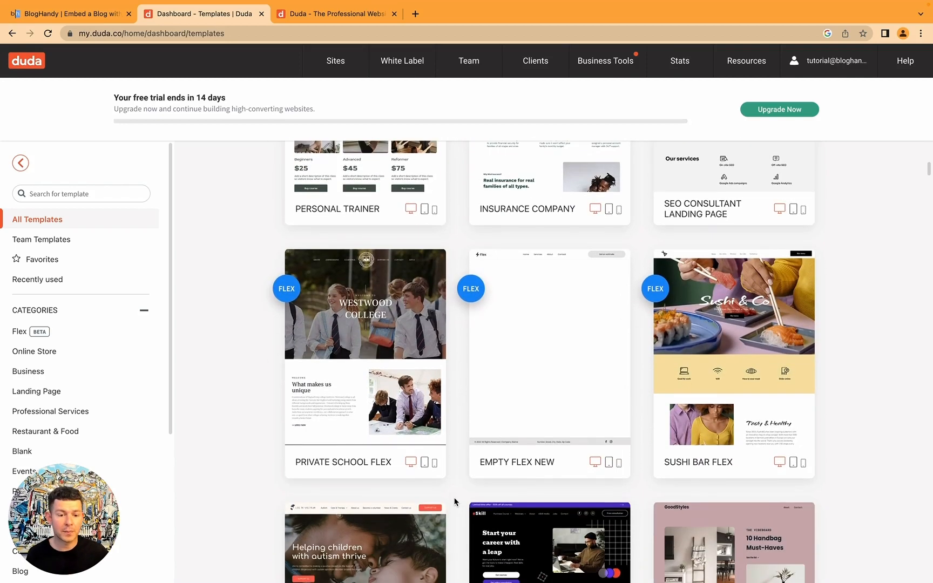
pyautogui.scroll(-3)
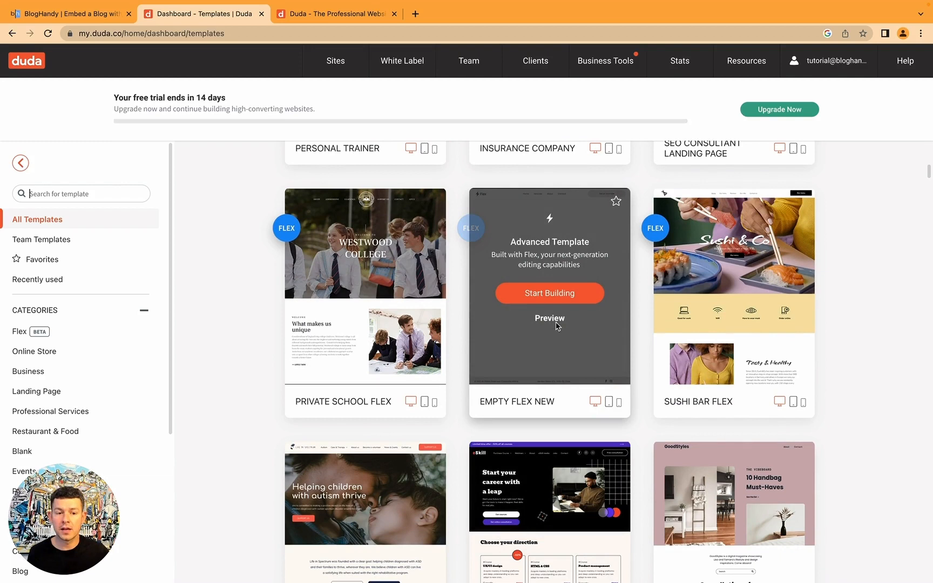
pyautogui.moveTo(563, 284)
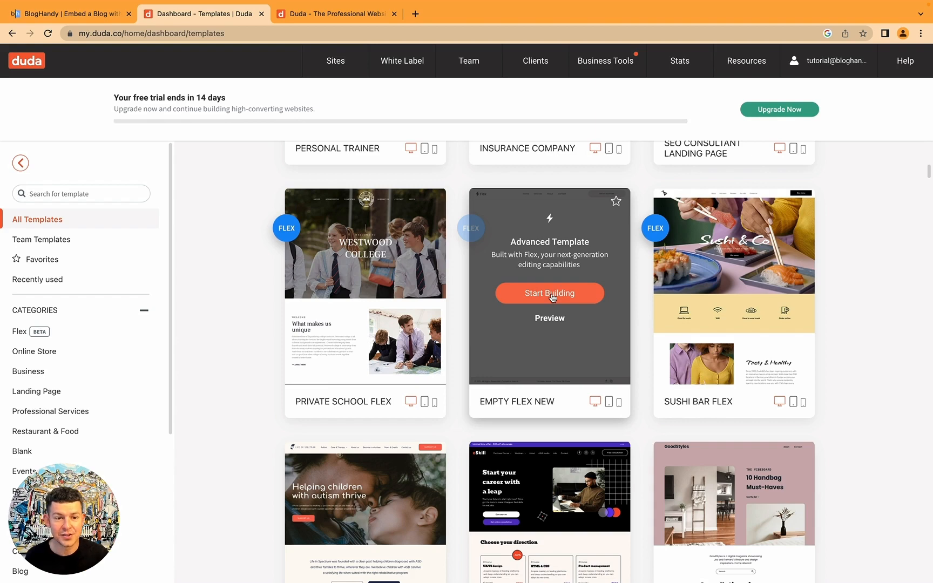
# Build a site from Empty Flex New named 'BlogHandy Tuto'
pyautogui.click(549, 293)
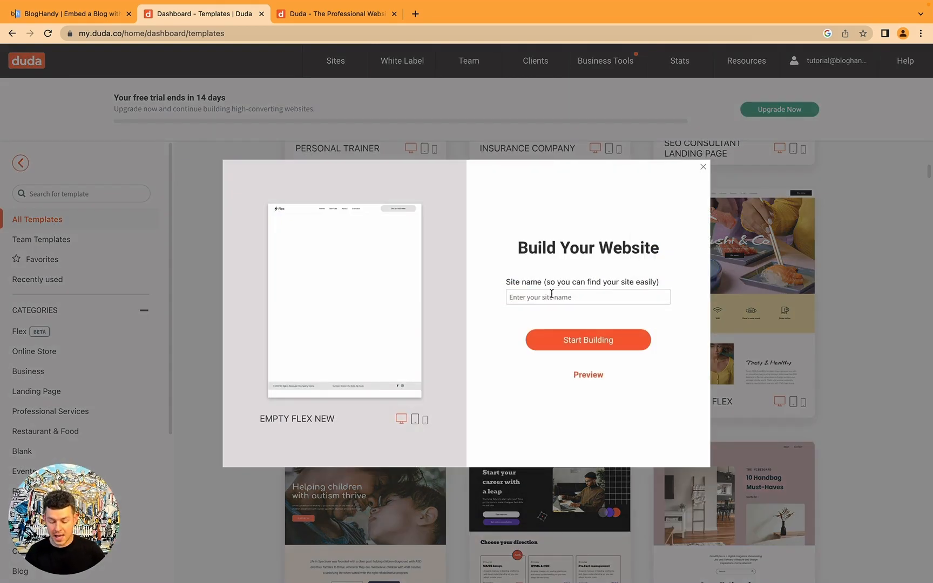
pyautogui.write('BlogHandy Tuto')
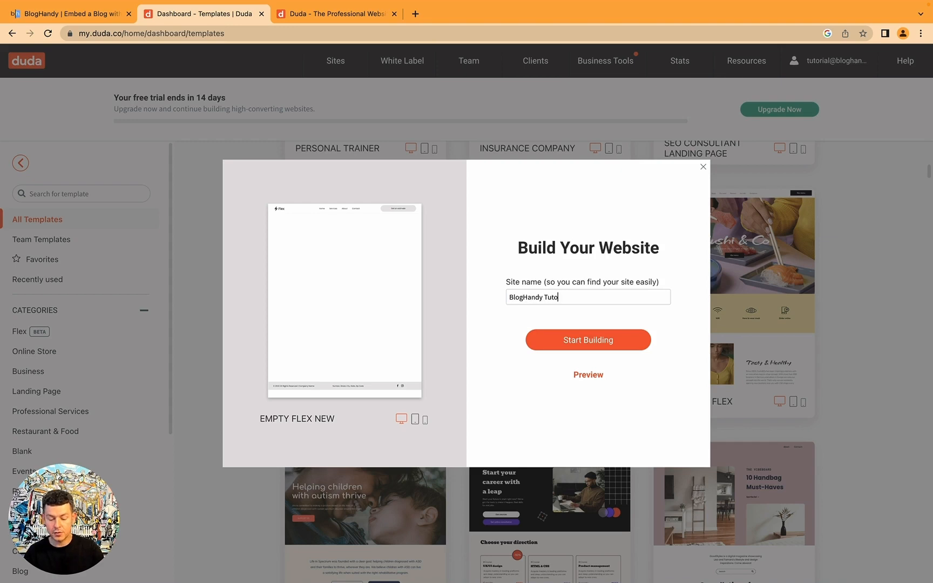
pyautogui.click(587, 340)
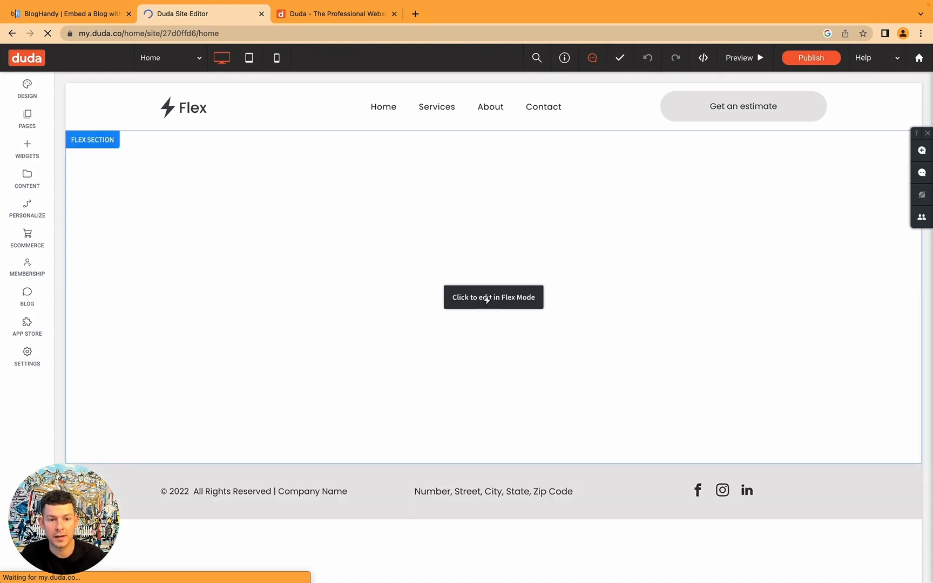
# Switch the home page's empty flex section into Flex Mode editing
pyautogui.click(493, 297)
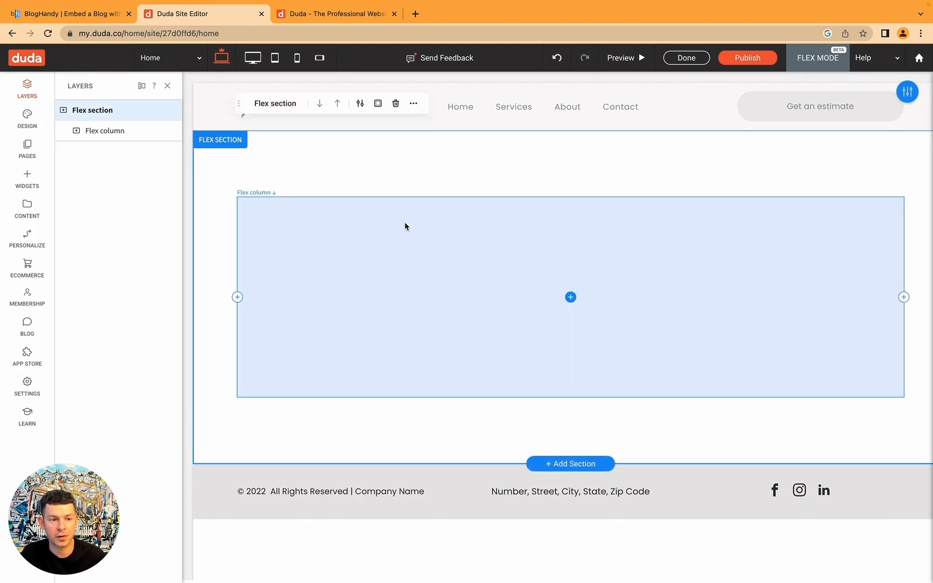
pyautogui.moveTo(762, 240)
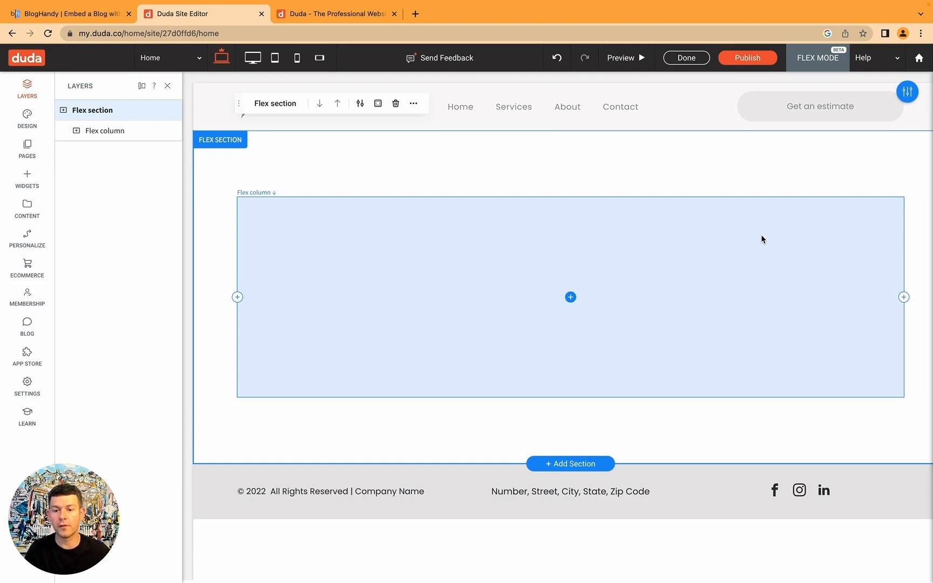
pyautogui.moveTo(571, 297)
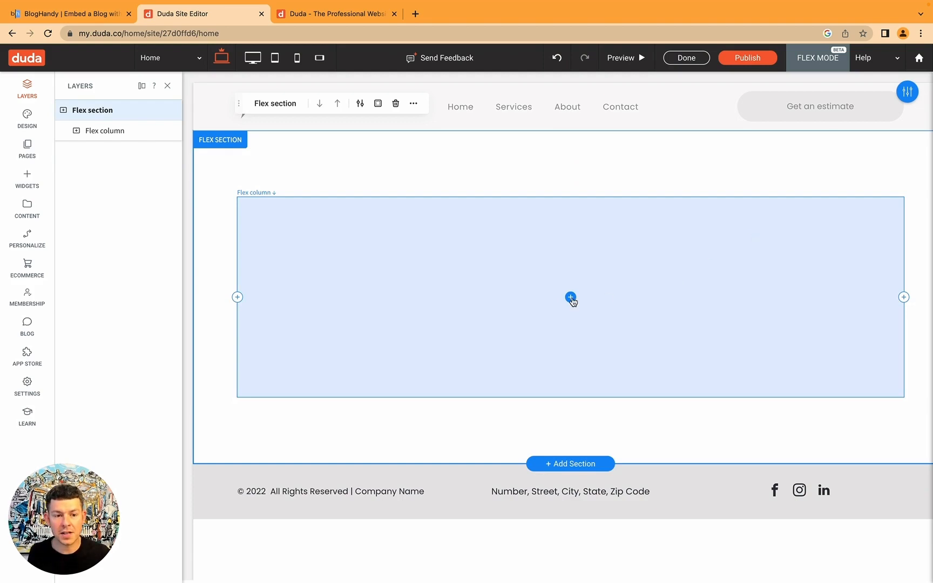
# Search the widget picker for 'html' and add an HTML widget to the flex column
pyautogui.click(570, 298)
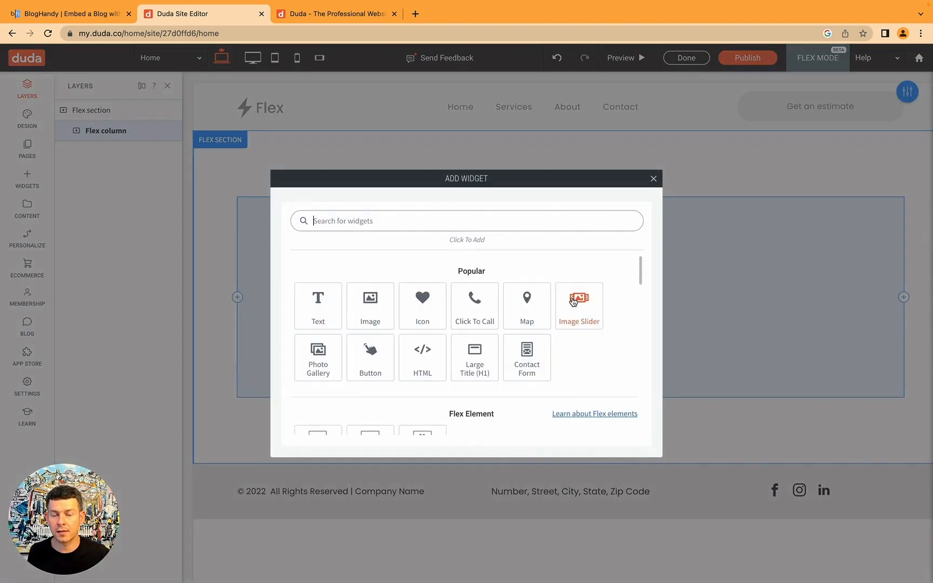
pyautogui.scroll(3)
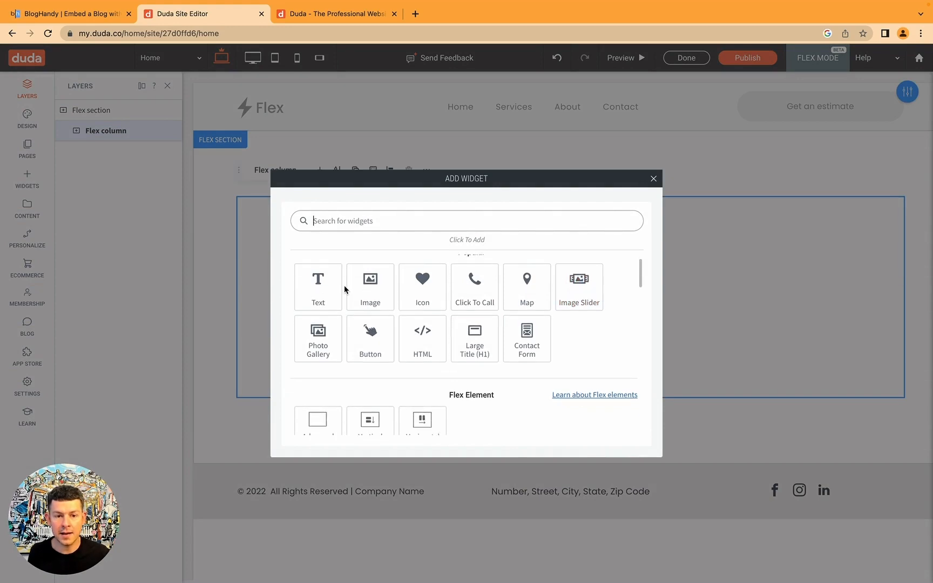
pyautogui.scroll(3)
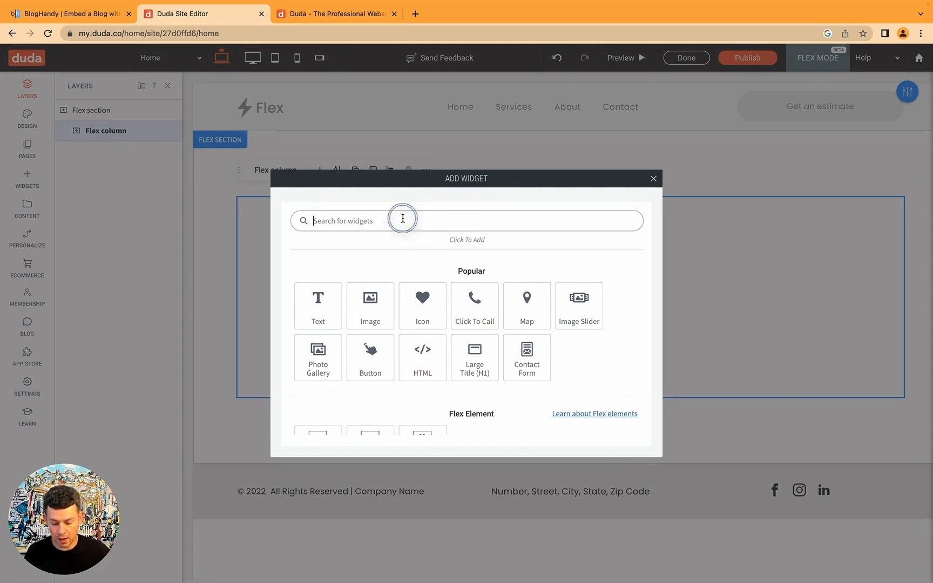
pyautogui.write('html')
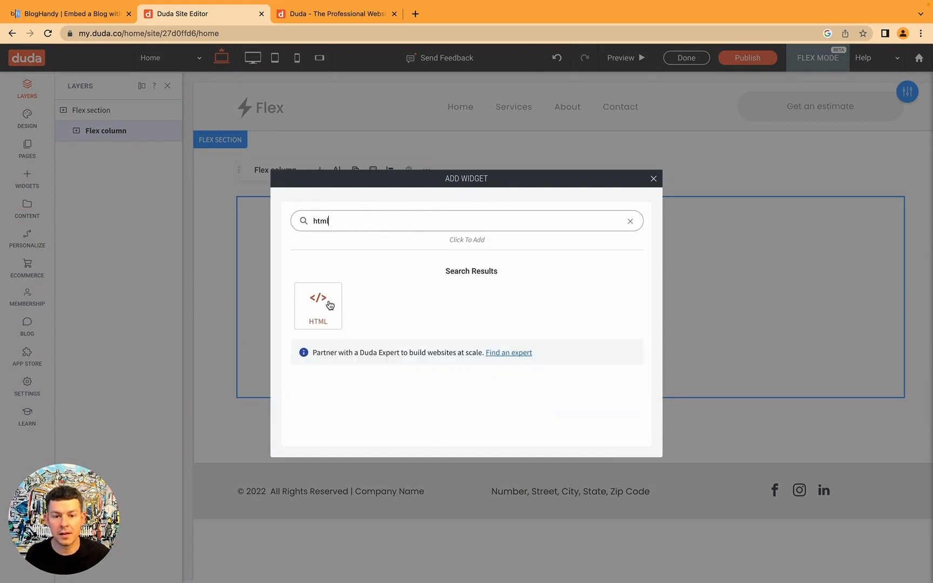
pyautogui.click(318, 306)
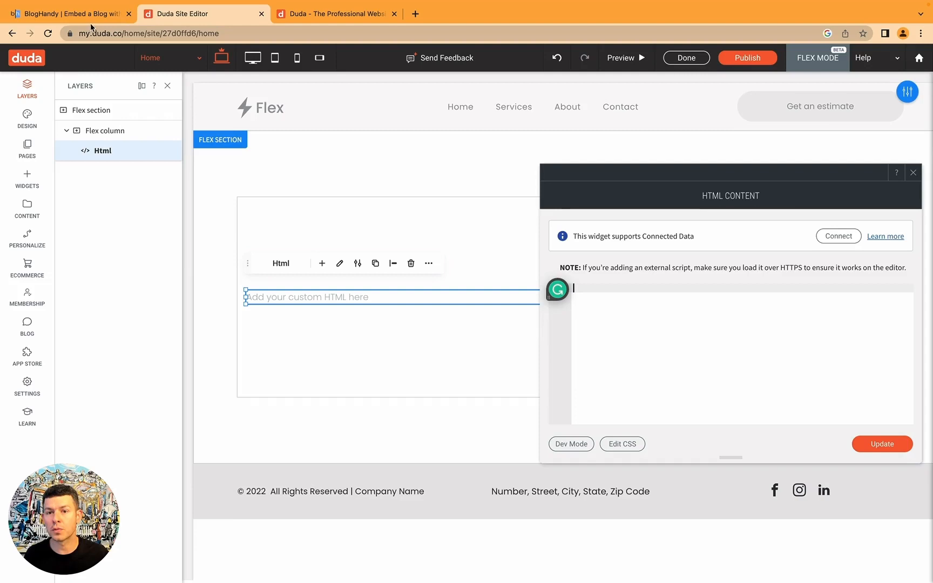
# Copy BlogHandy's Step 1 blog script and bring it into Duda's HTML editor
pyautogui.click(69, 13)
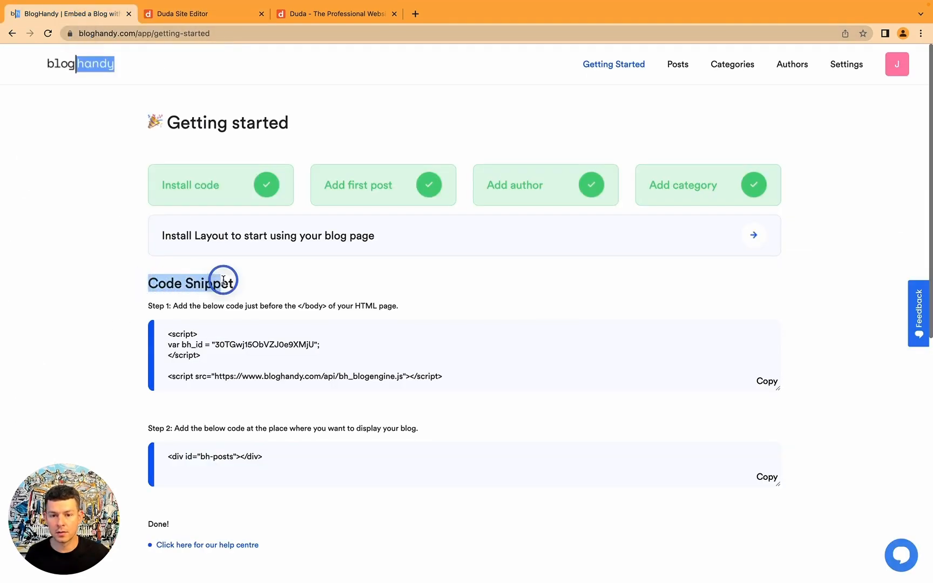
pyautogui.click(766, 381)
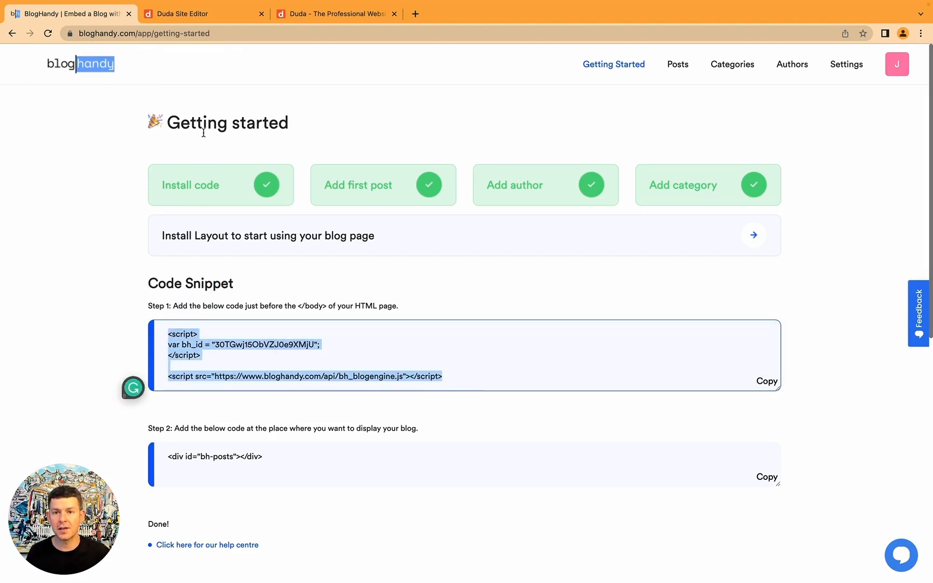
pyautogui.click(202, 13)
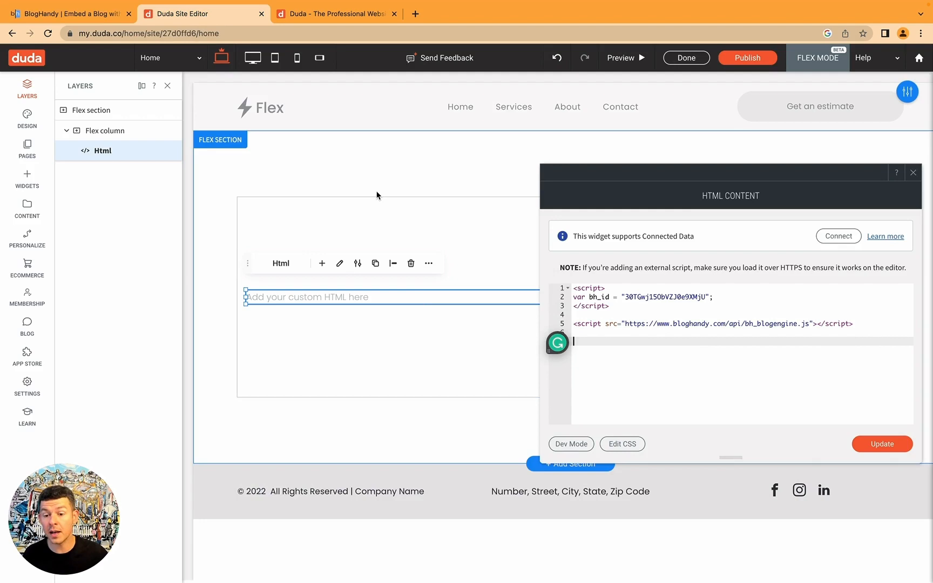
# Copy BlogHandy's Step 2 posts placeholder code
pyautogui.click(69, 12)
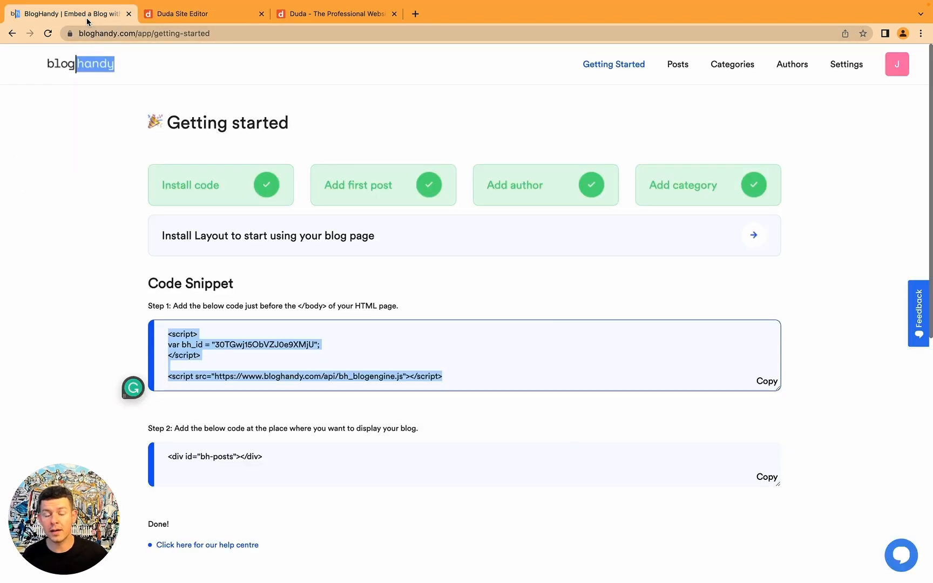
pyautogui.scroll(-3)
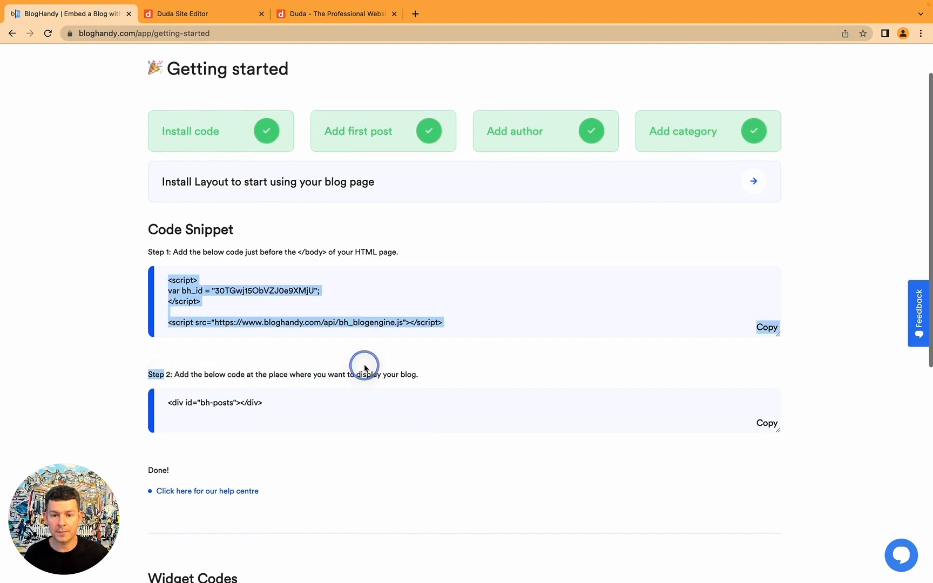
pyautogui.click(766, 422)
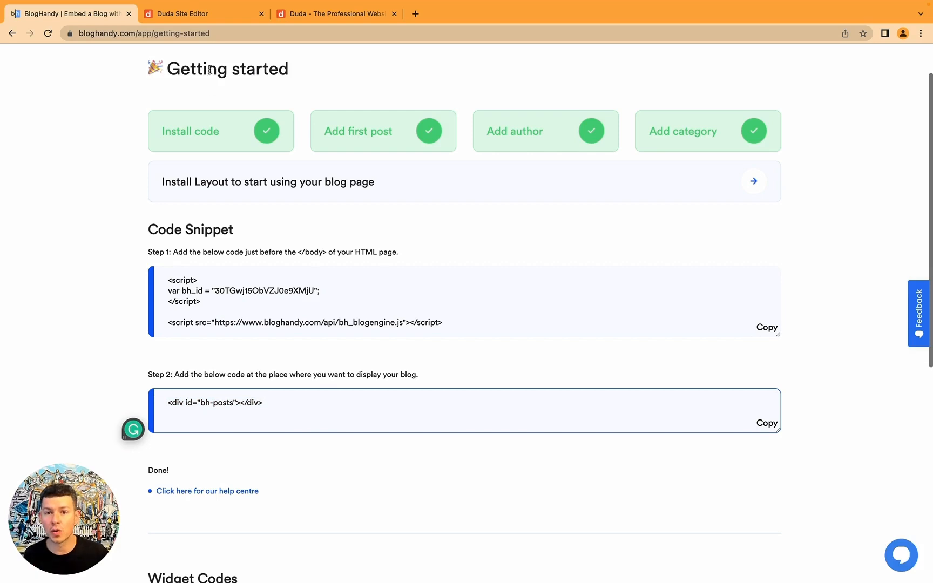
# Add '<div id="bh-posts"></div>' to the HTML widget and update it so the blog renders
pyautogui.click(202, 13)
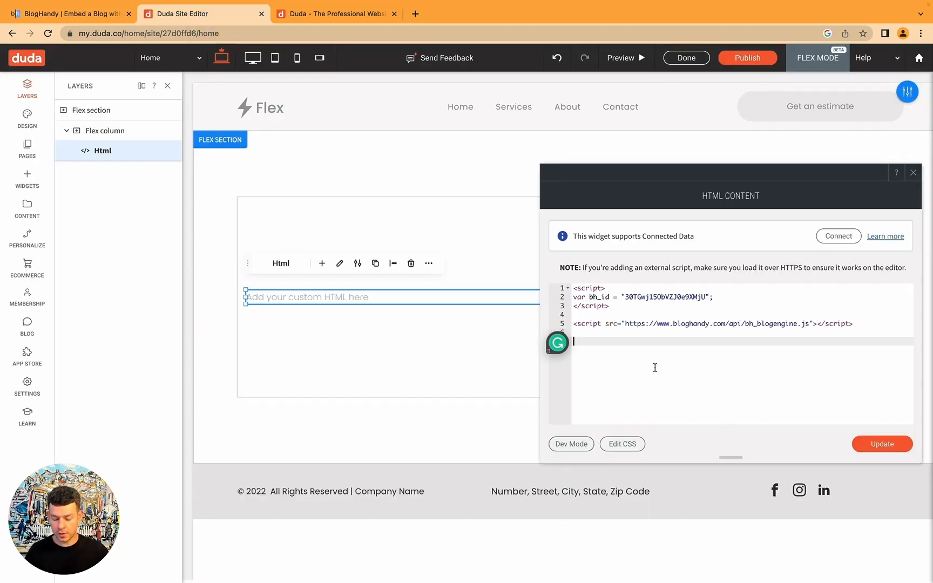
pyautogui.write('<div id="bh-posts"></div>')
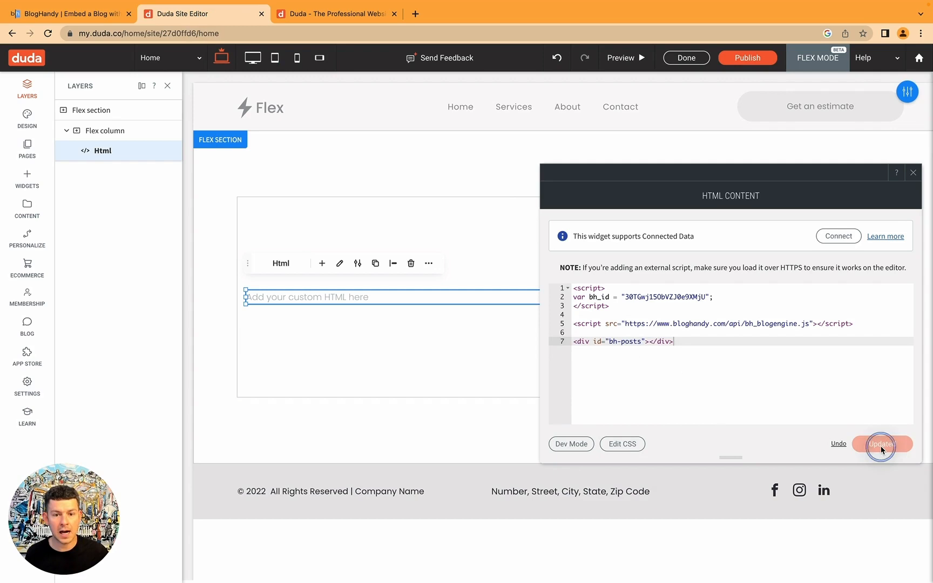
pyautogui.click(881, 444)
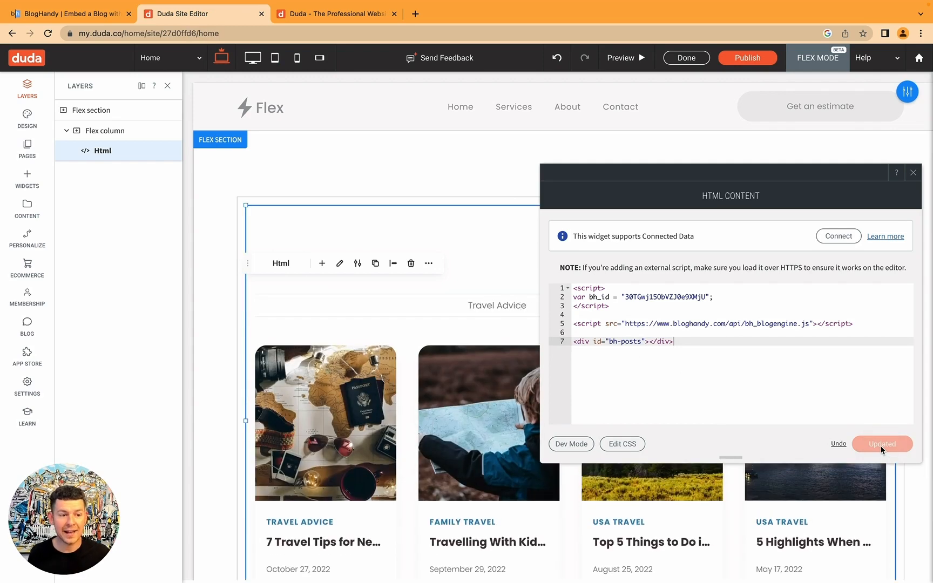
pyautogui.moveTo(913, 193)
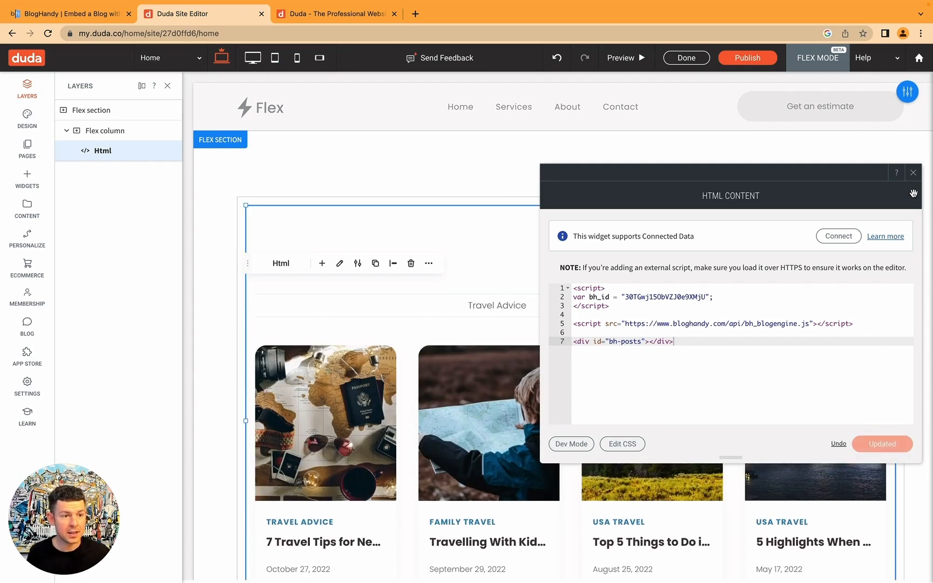
pyautogui.click(913, 173)
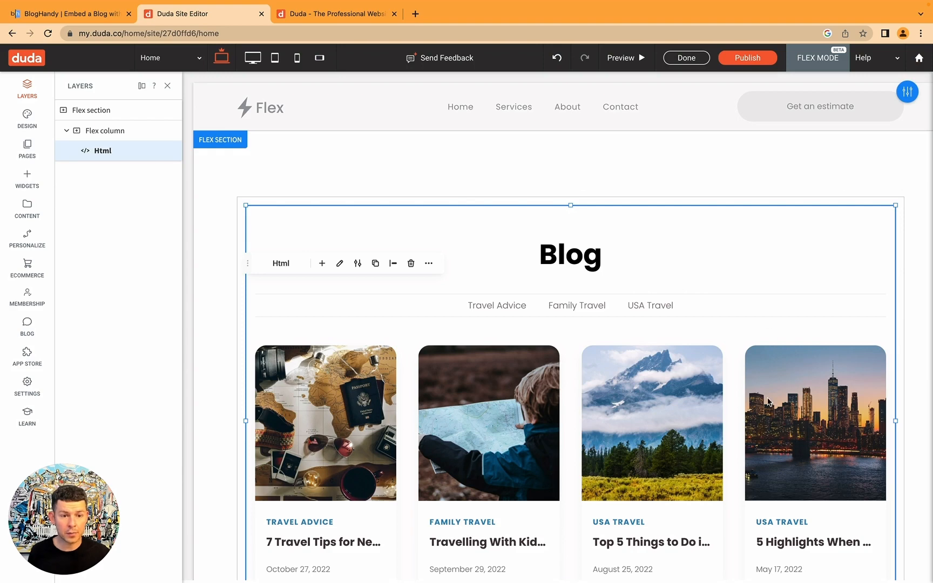
pyautogui.moveTo(417, 289)
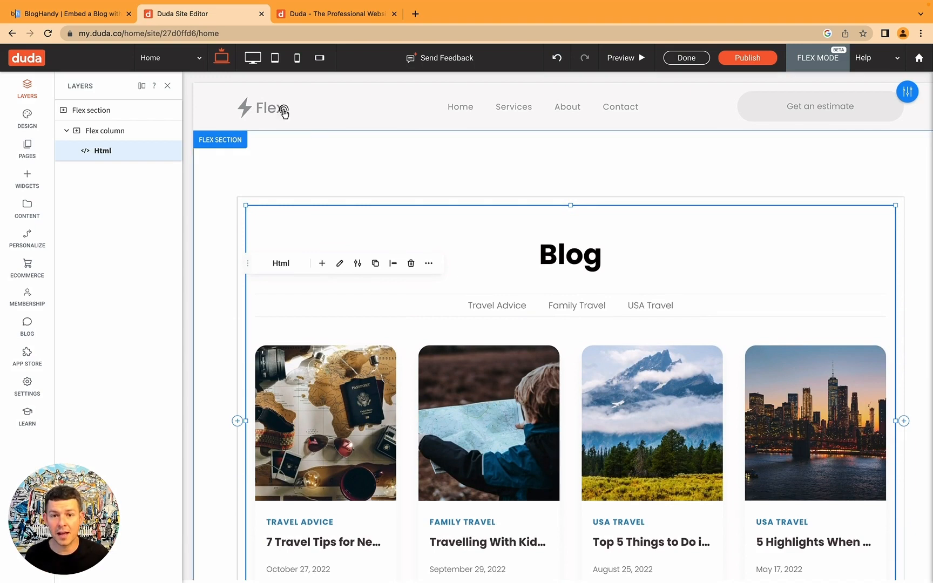
pyautogui.moveTo(295, 58)
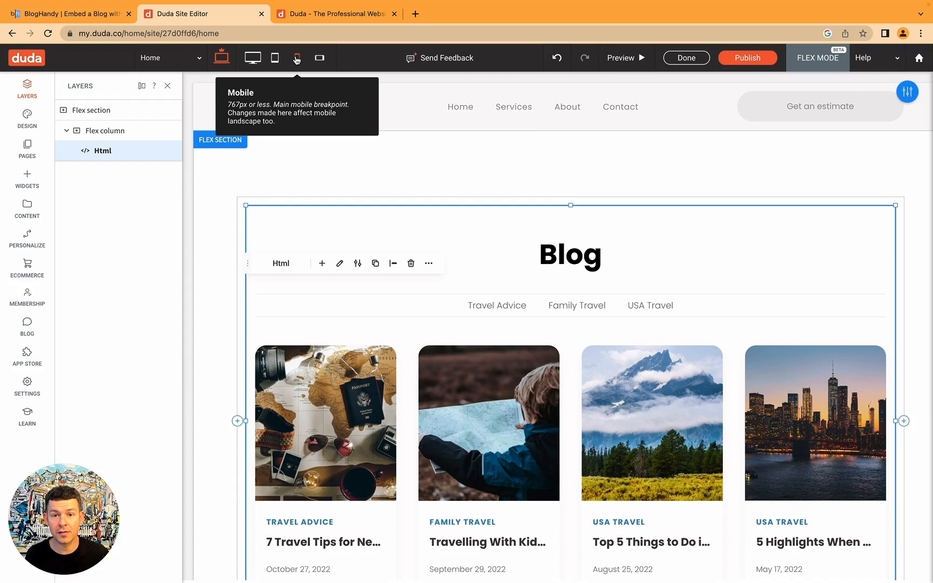
pyautogui.click(296, 58)
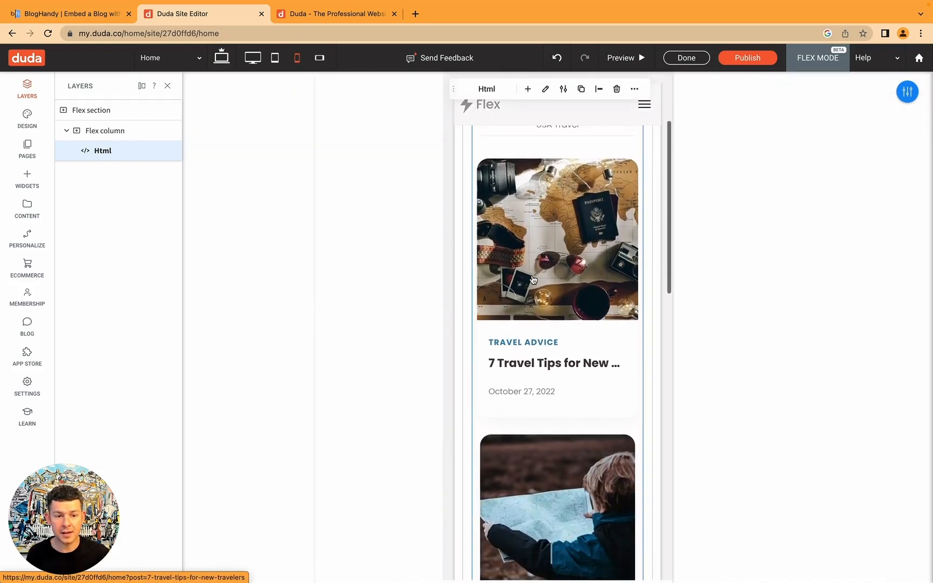
pyautogui.scroll(-3)
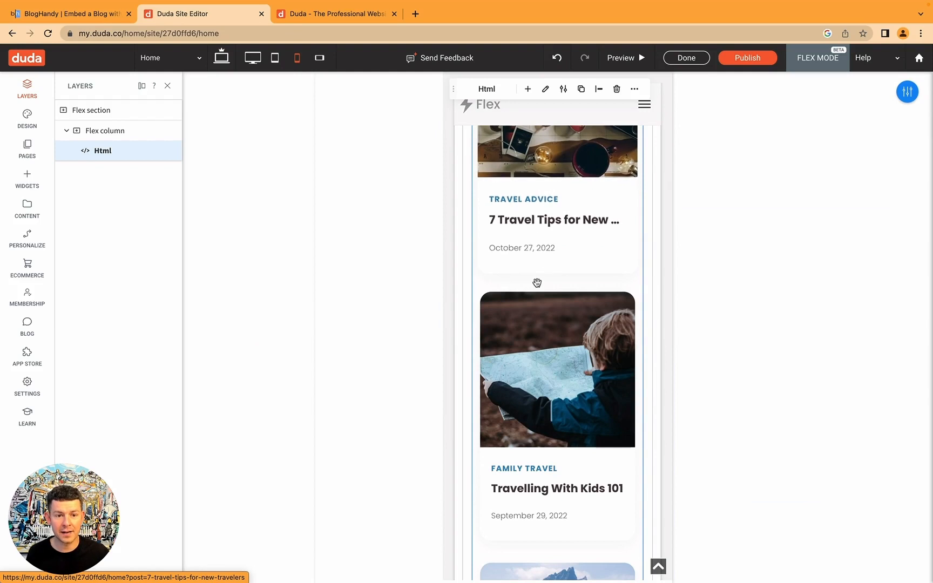
pyautogui.scroll(3)
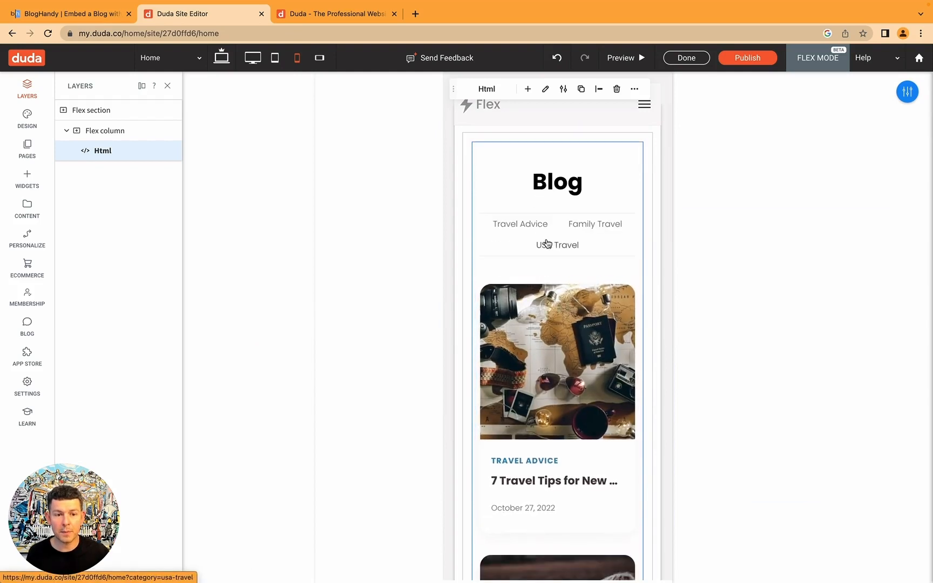
pyautogui.scroll(-3)
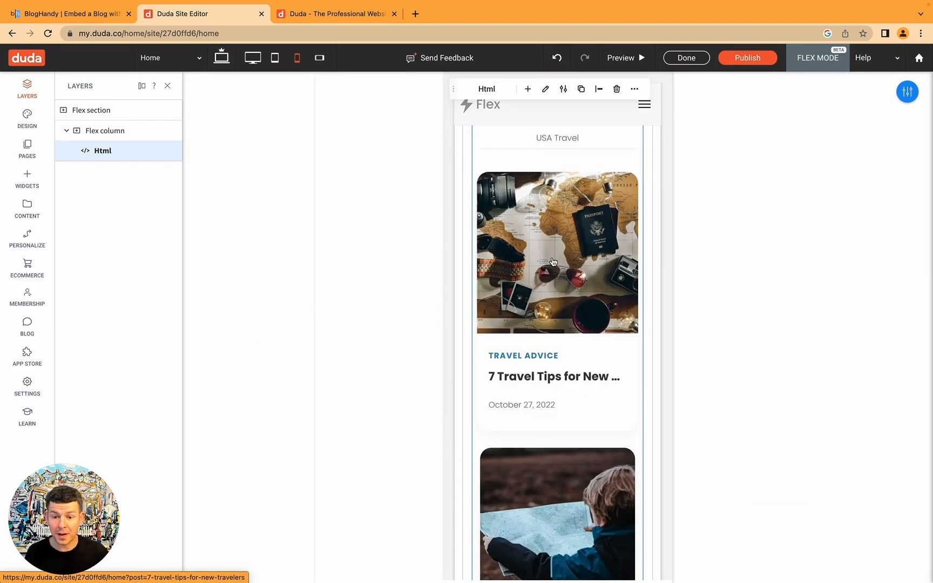
pyautogui.scroll(-3)
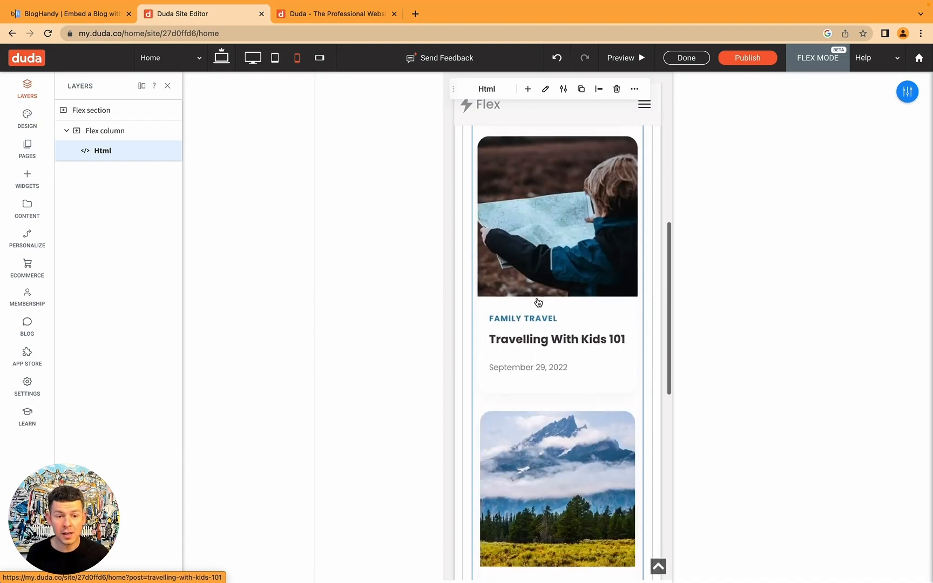
pyautogui.scroll(3)
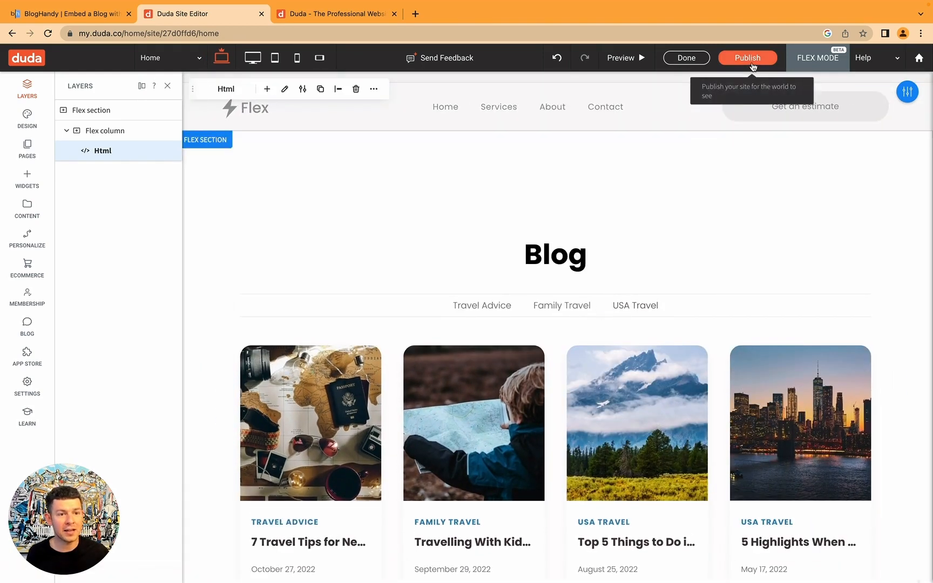
# Publish the site on its default free domain and follow the live site address
pyautogui.click(748, 57)
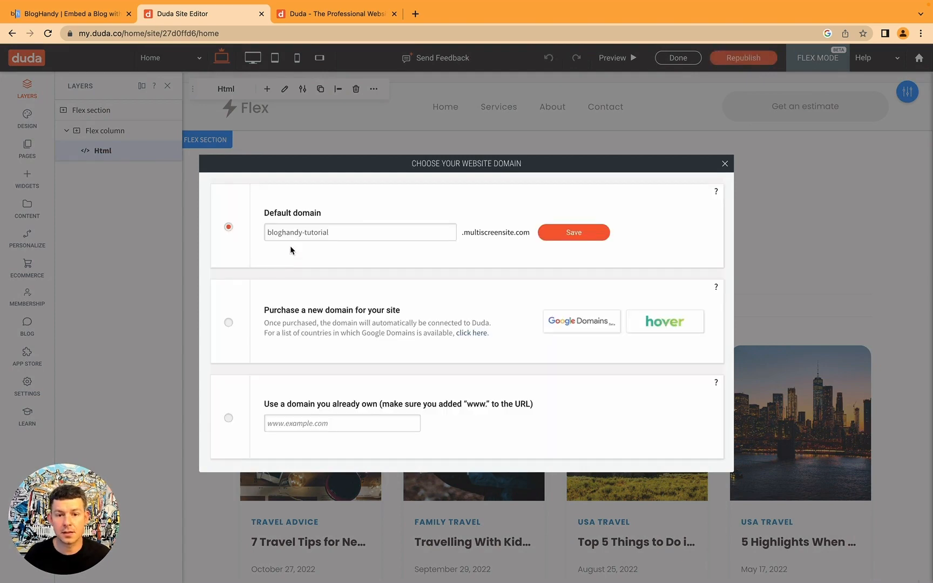
pyautogui.click(360, 232)
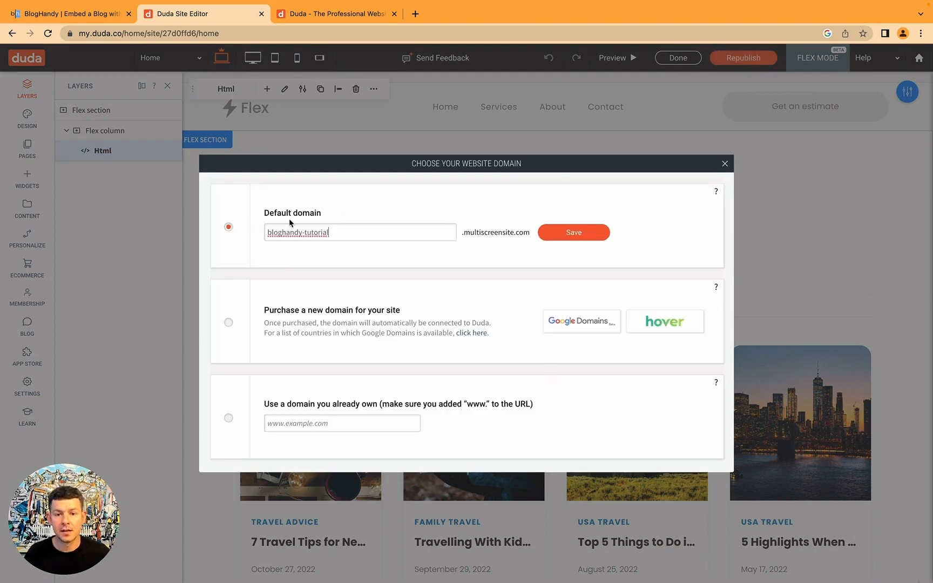
pyautogui.click(574, 233)
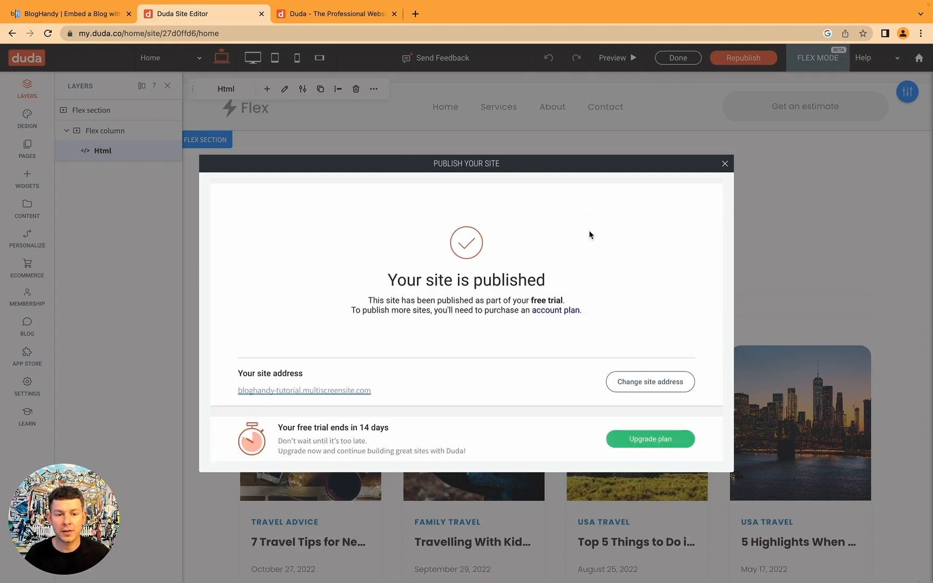
pyautogui.moveTo(326, 393)
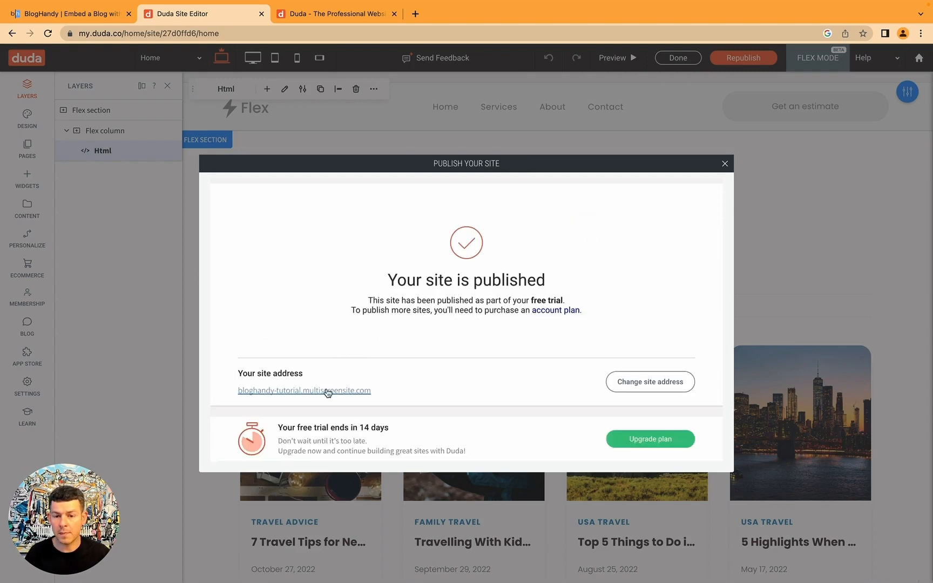
pyautogui.click(304, 390)
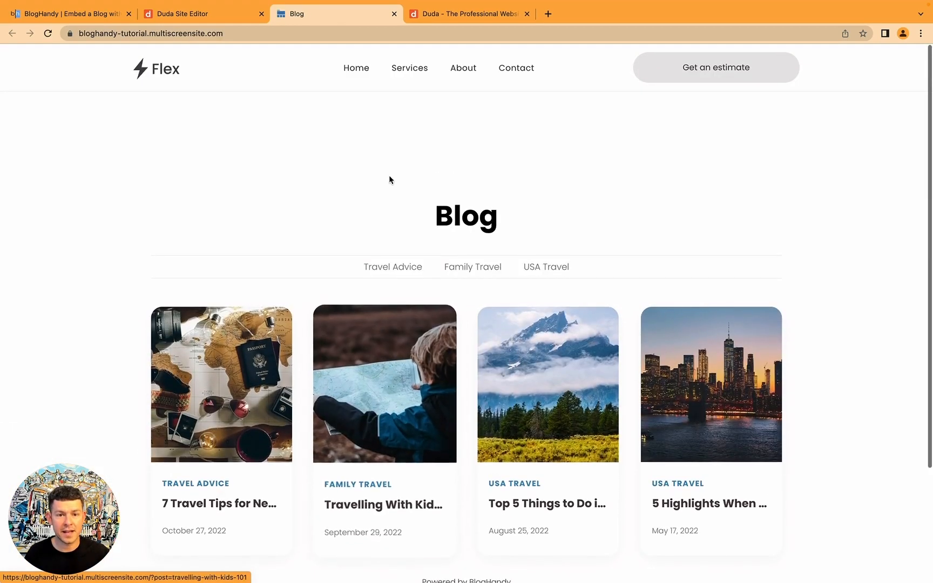
# Check the live blog page and select the address bloghandy-tutorial.multiscreensite.com for copying
pyautogui.scroll(-3)
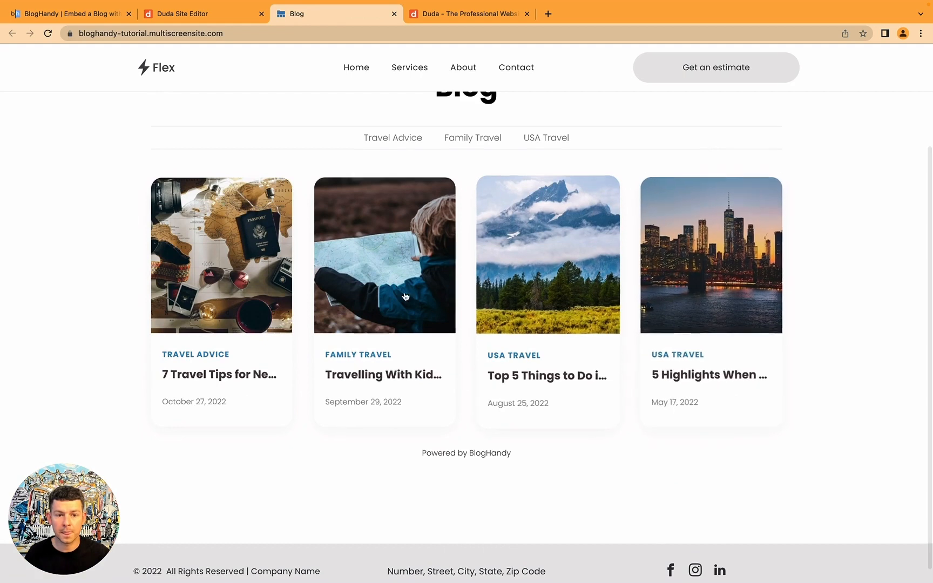
pyautogui.scroll(3)
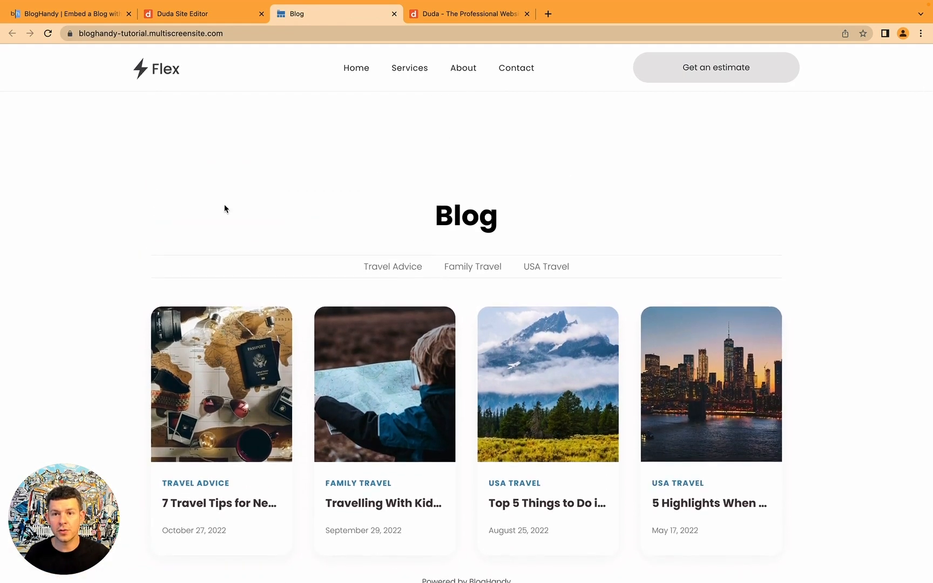
pyautogui.click(149, 33)
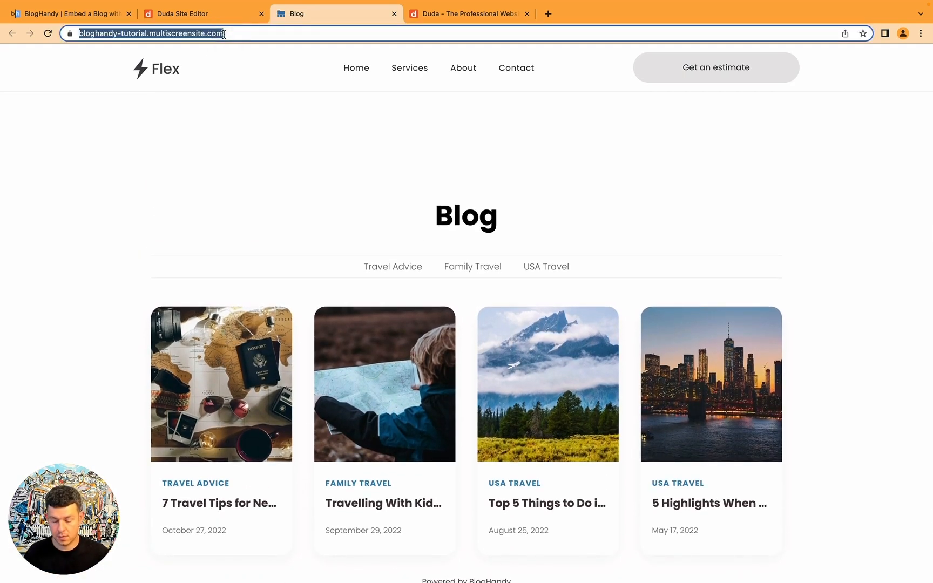
pyautogui.click(72, 13)
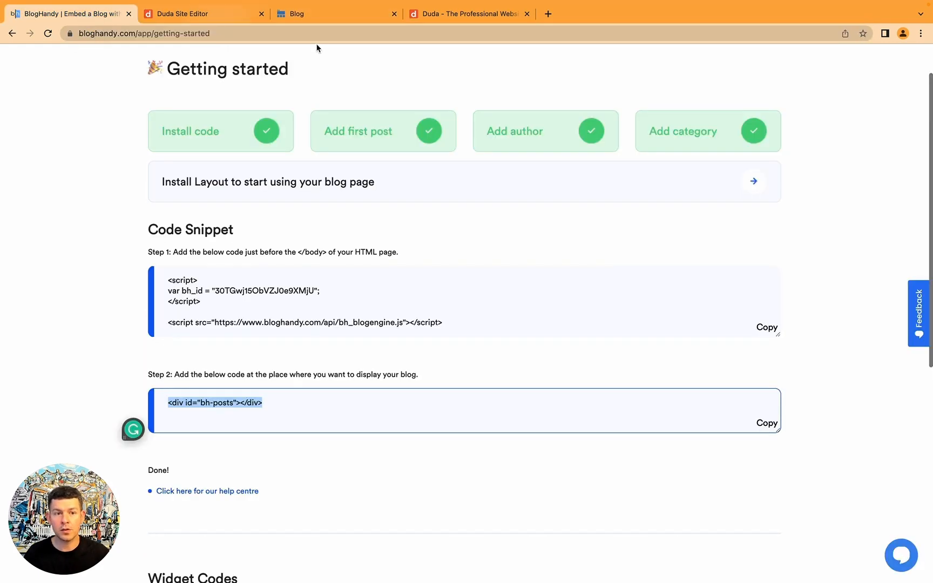
pyautogui.scroll(3)
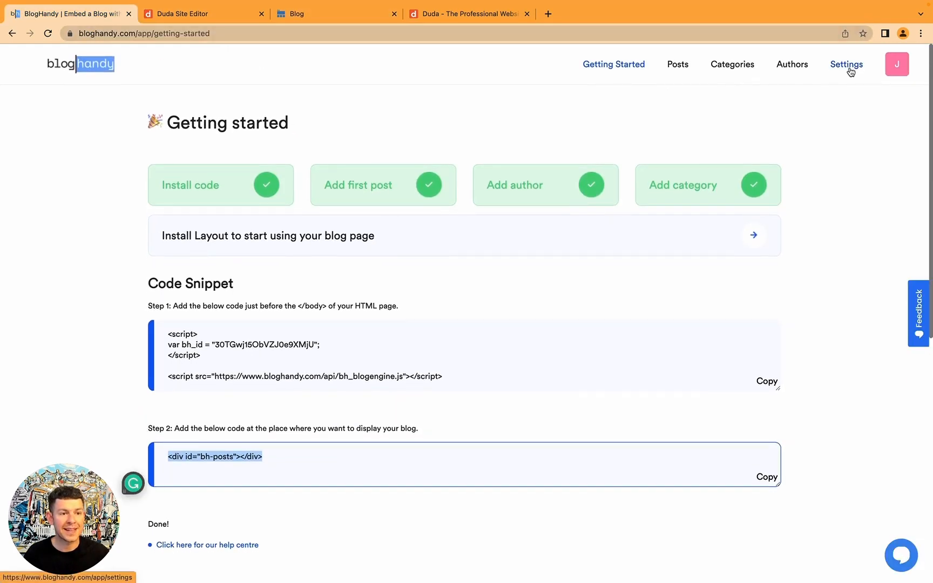
pyautogui.click(846, 65)
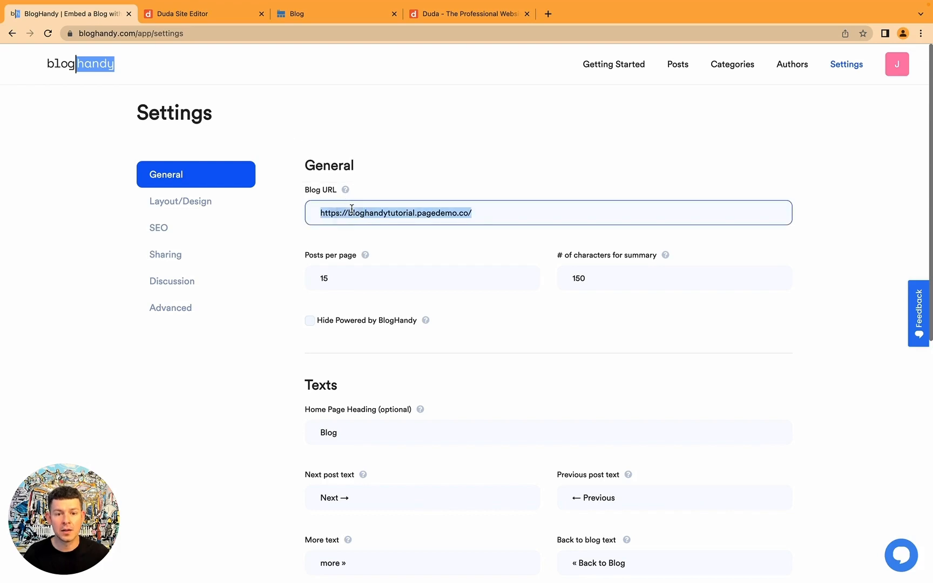
pyautogui.scroll(-3)
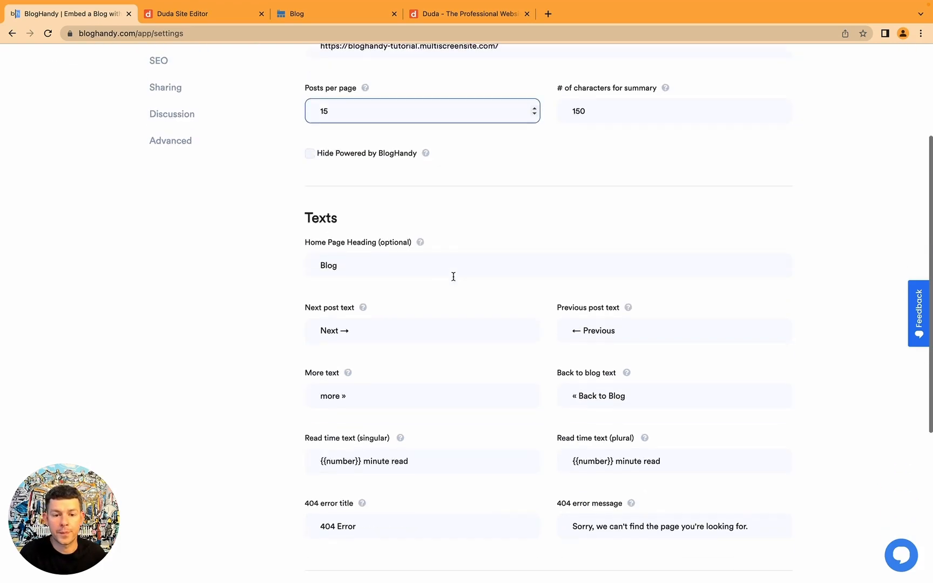
pyautogui.scroll(-3)
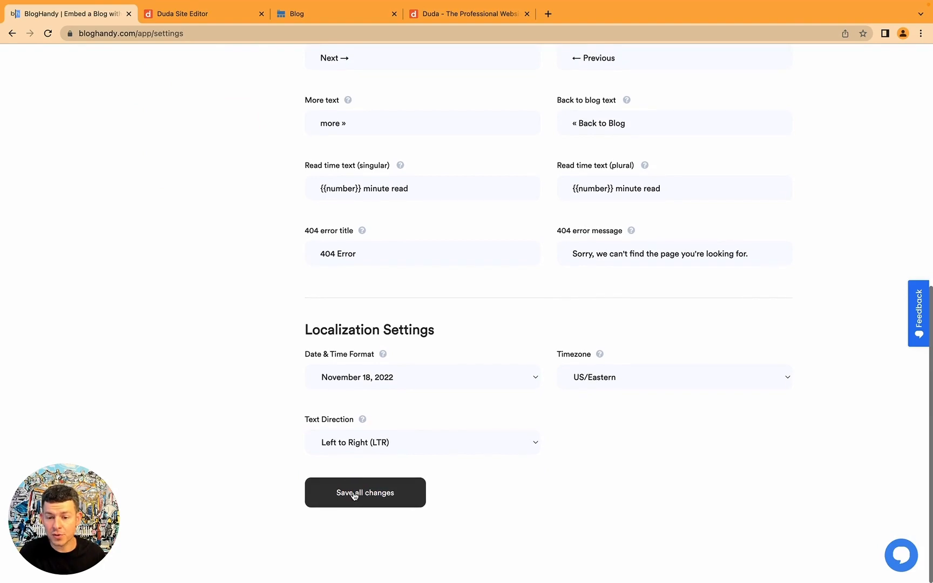
pyautogui.click(365, 493)
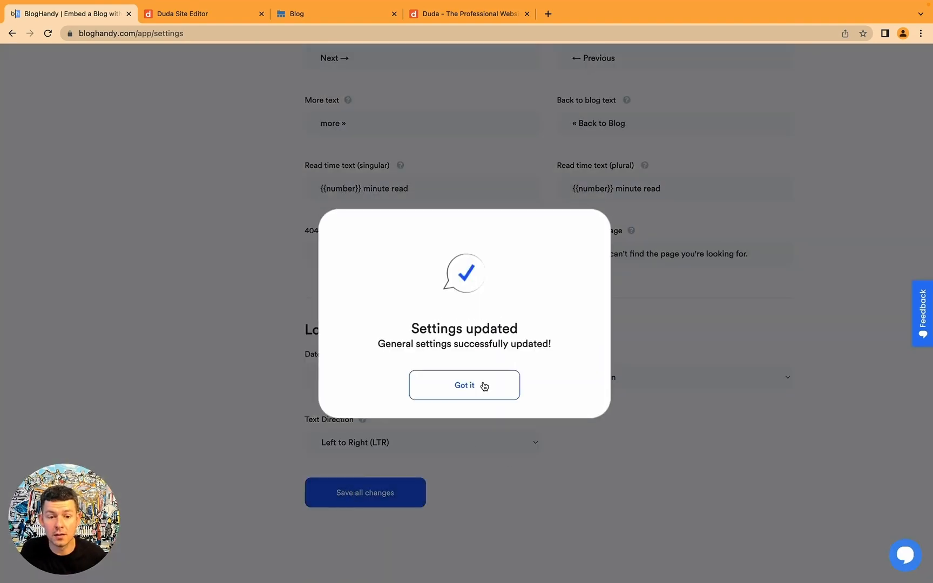
pyautogui.click(463, 386)
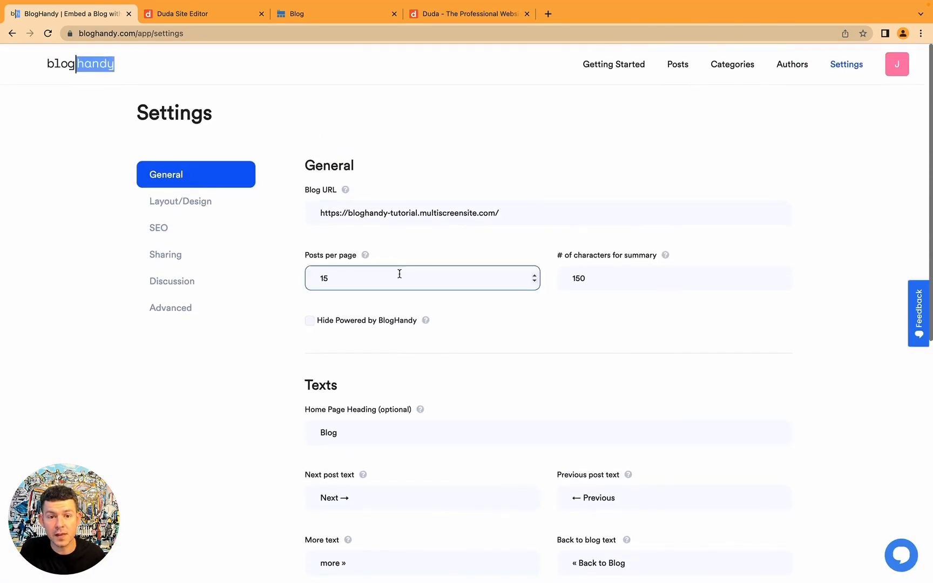
# Move to BlogHandy's Layout/Design settings
pyautogui.click(195, 201)
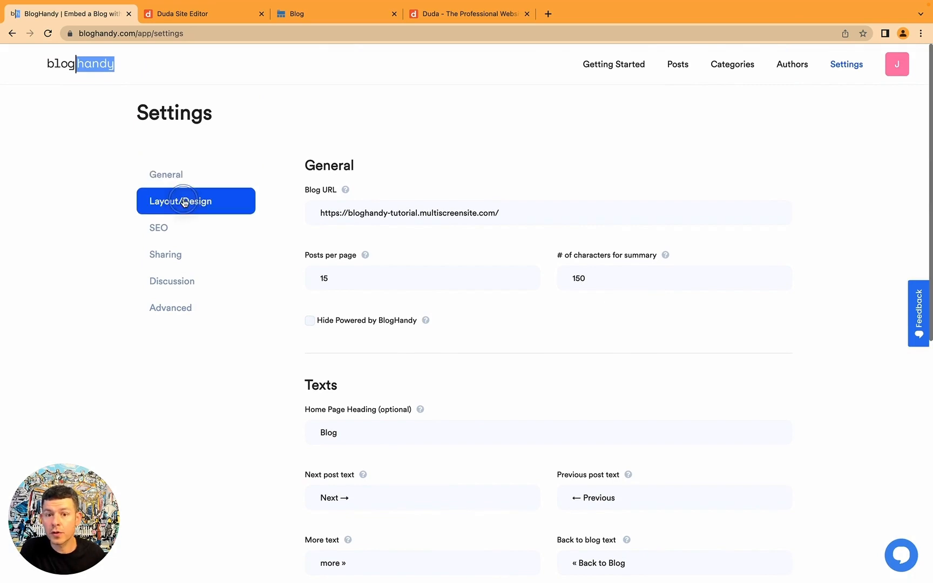
pyautogui.click(180, 201)
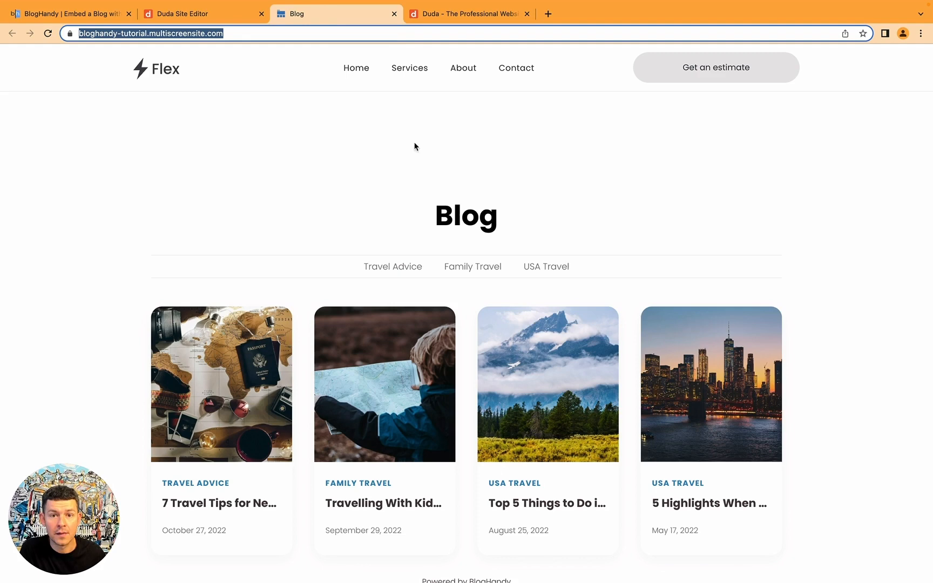
pyautogui.moveTo(199, 14)
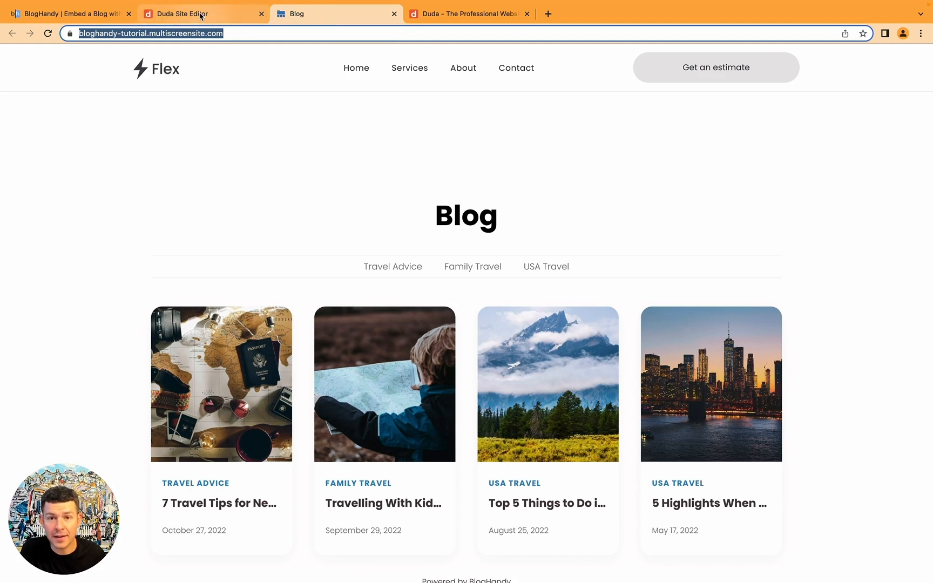
# Glance at the Duda site editor and return to BlogHandy's layout options
pyautogui.click(202, 13)
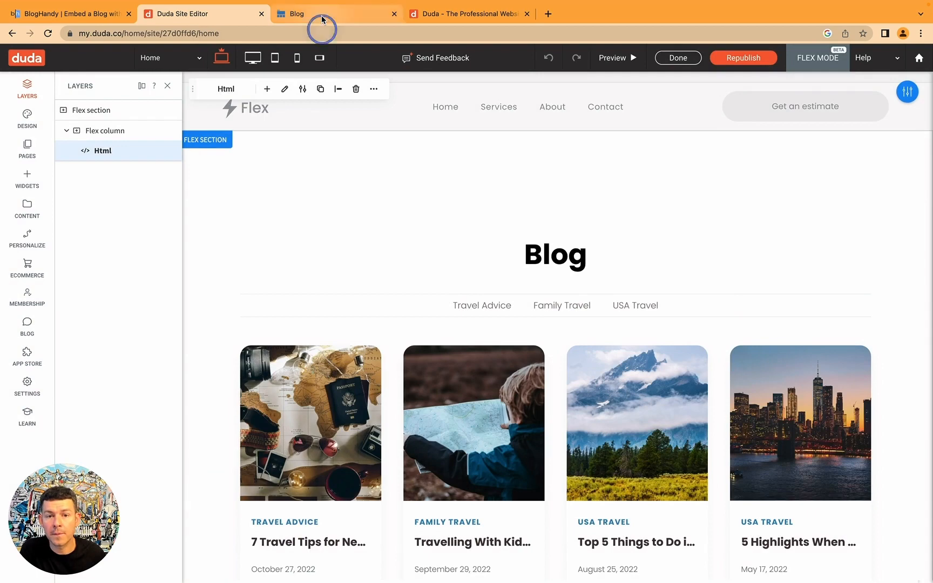
pyautogui.click(68, 14)
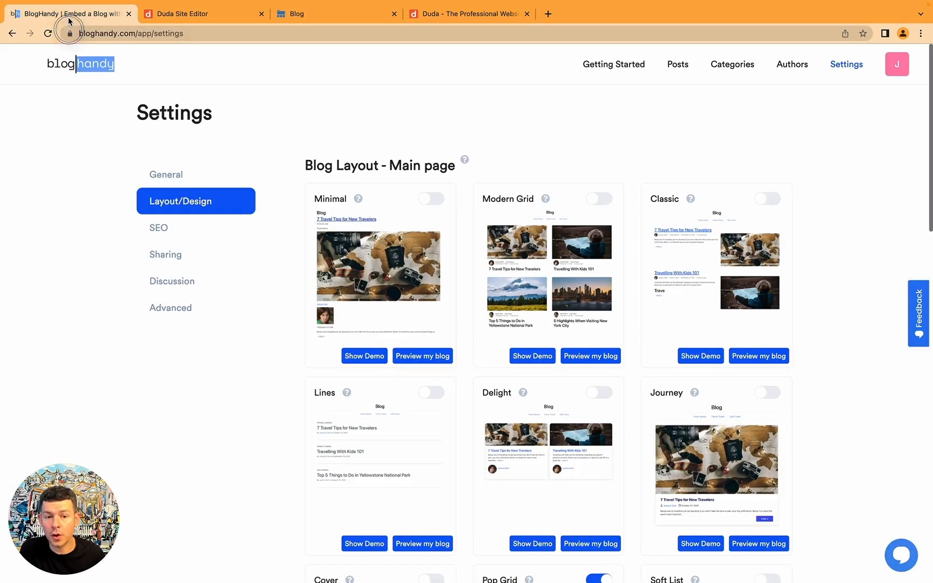
# Switch the main-page layout to Cover, view the live image-tile posts, then return to BlogHandy
pyautogui.scroll(-3)
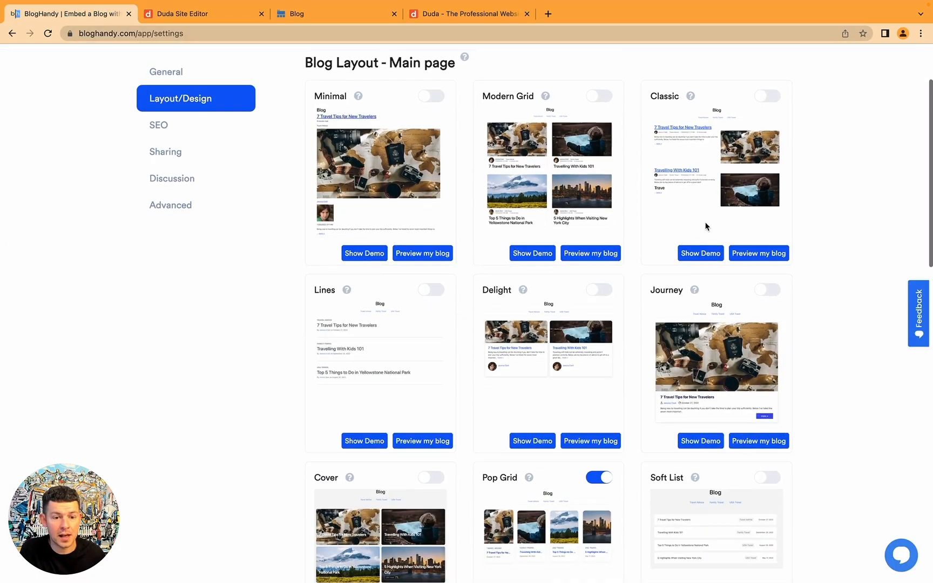
pyautogui.scroll(-3)
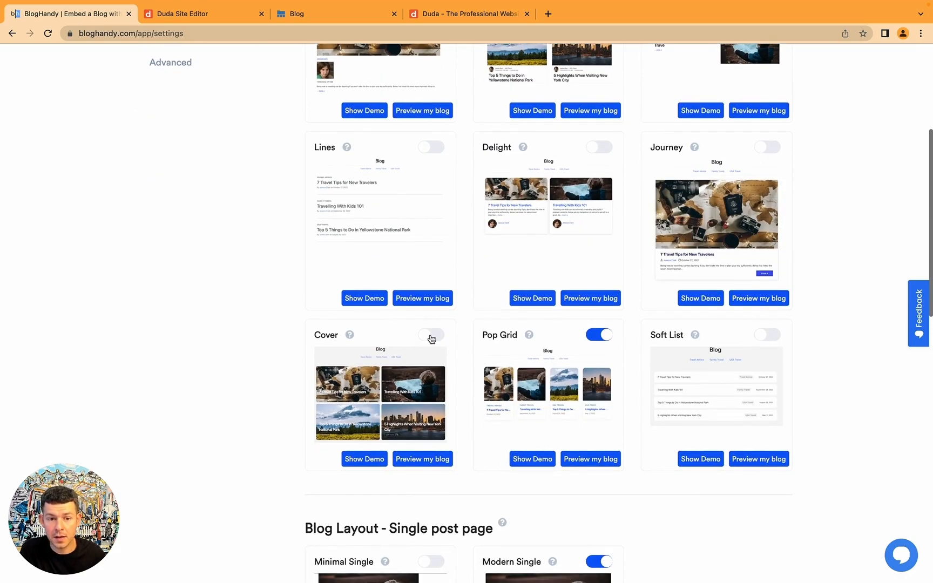
pyautogui.click(431, 335)
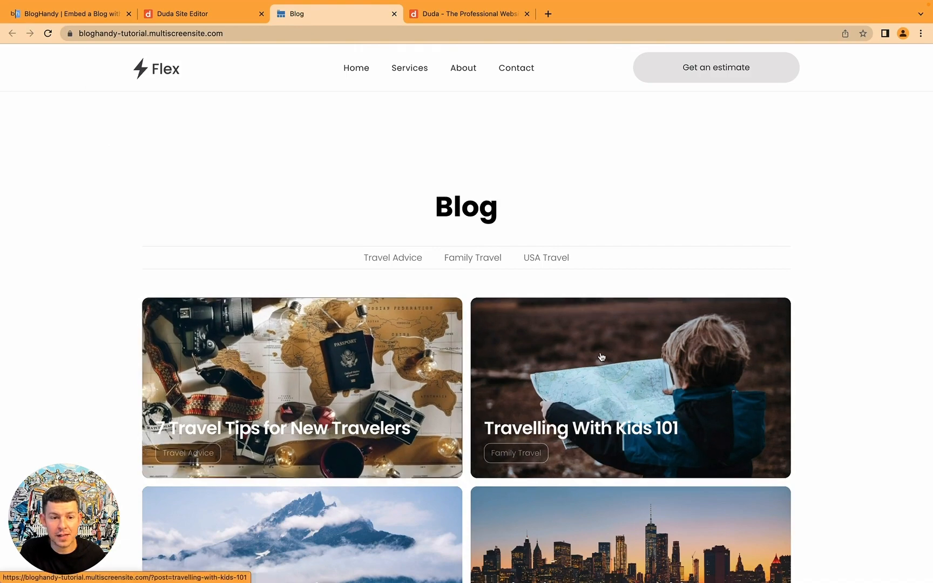
pyautogui.scroll(-3)
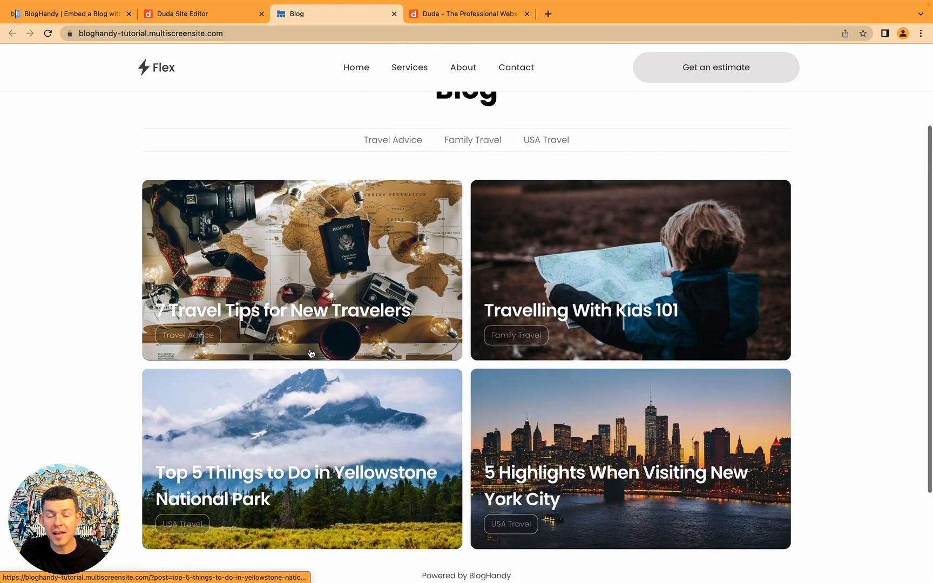
pyautogui.click(68, 13)
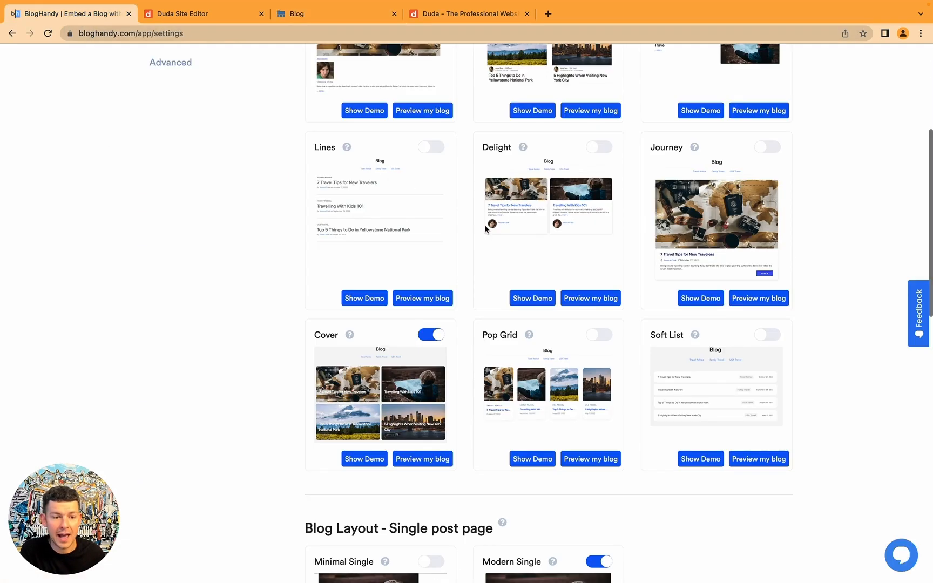
# Reload the published blog to show the two-column cards with author details and large titles
pyautogui.scroll(3)
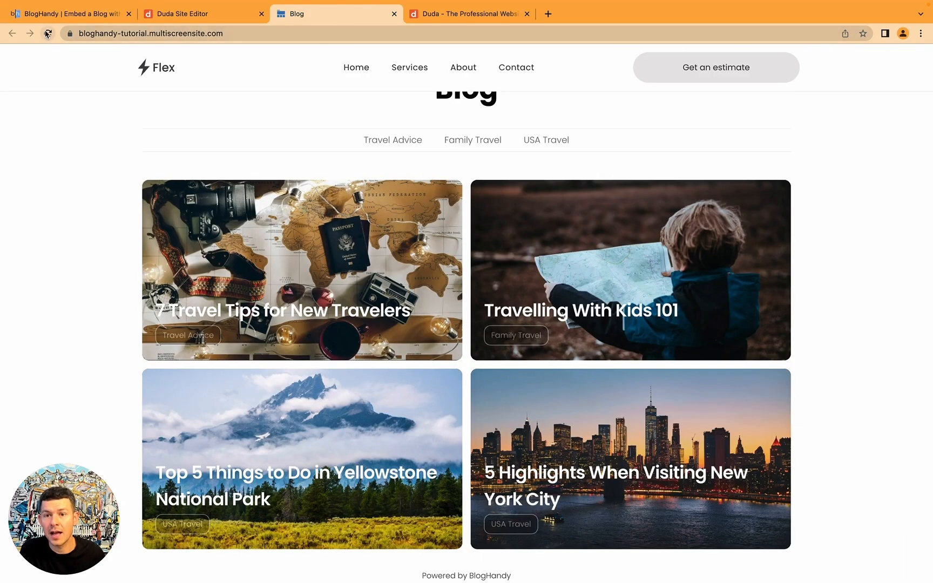
pyautogui.click(49, 33)
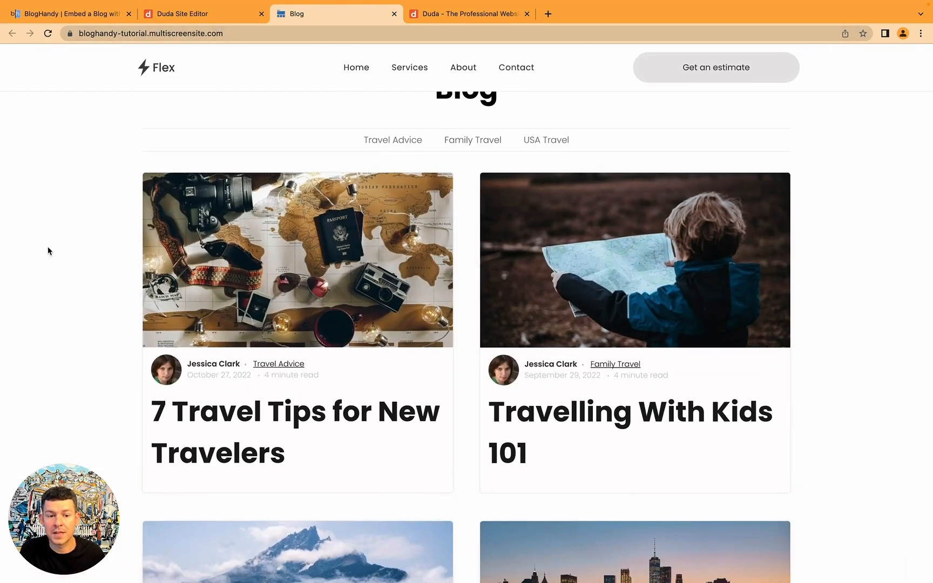
pyautogui.scroll(-3)
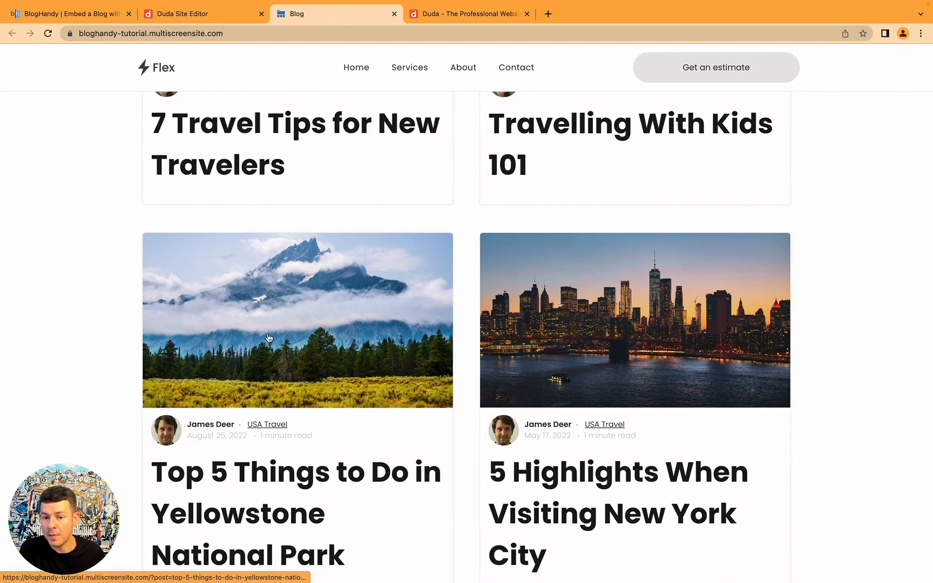
pyautogui.scroll(3)
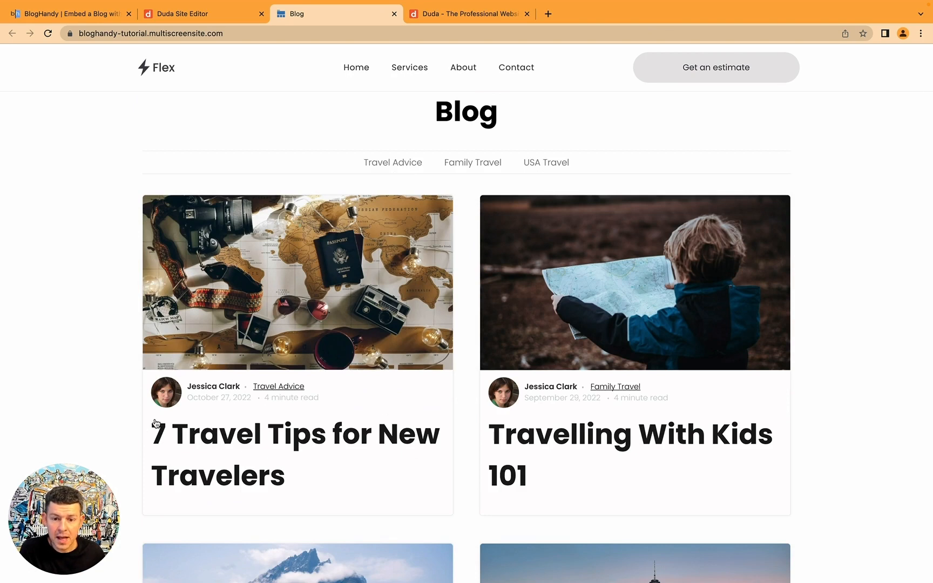
pyautogui.moveTo(410, 405)
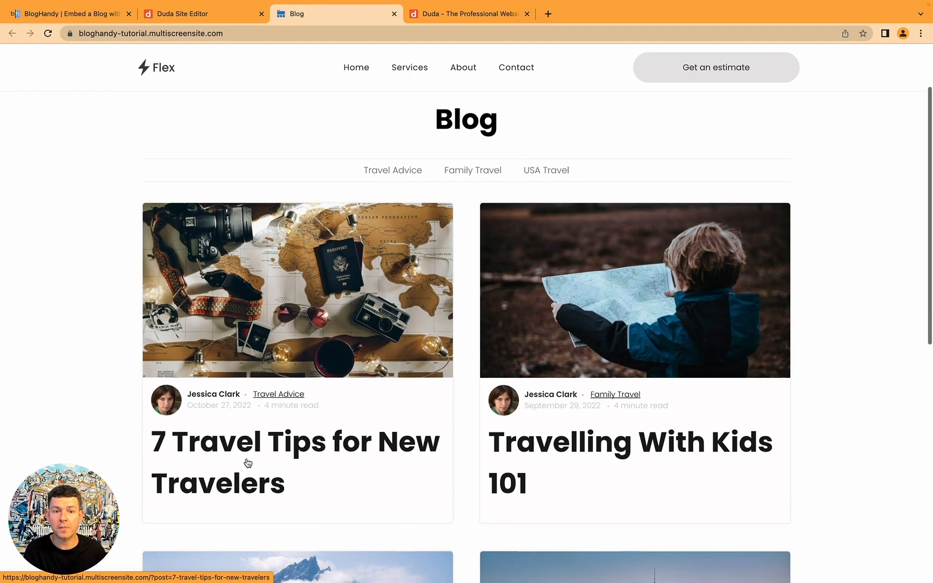
pyautogui.scroll(3)
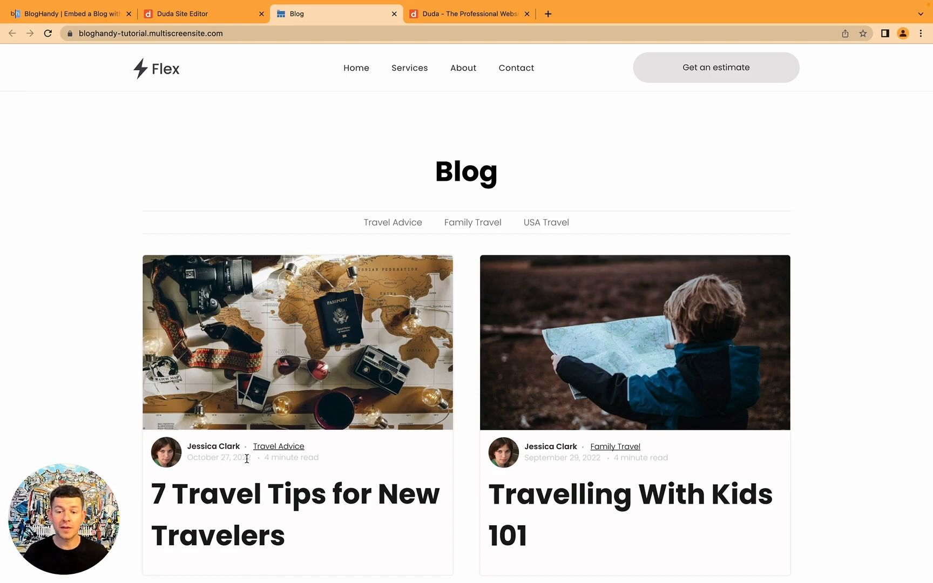
pyautogui.moveTo(174, 495)
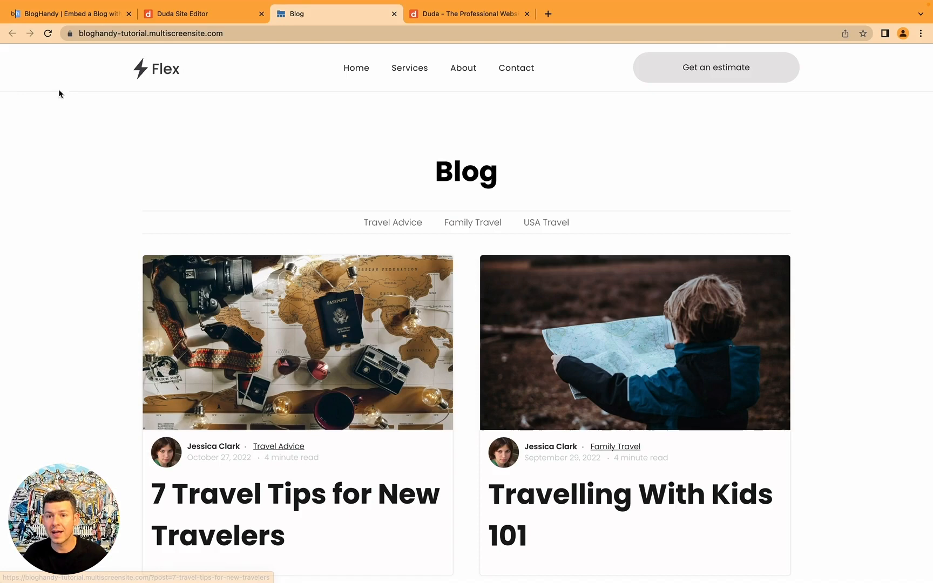
pyautogui.click(72, 13)
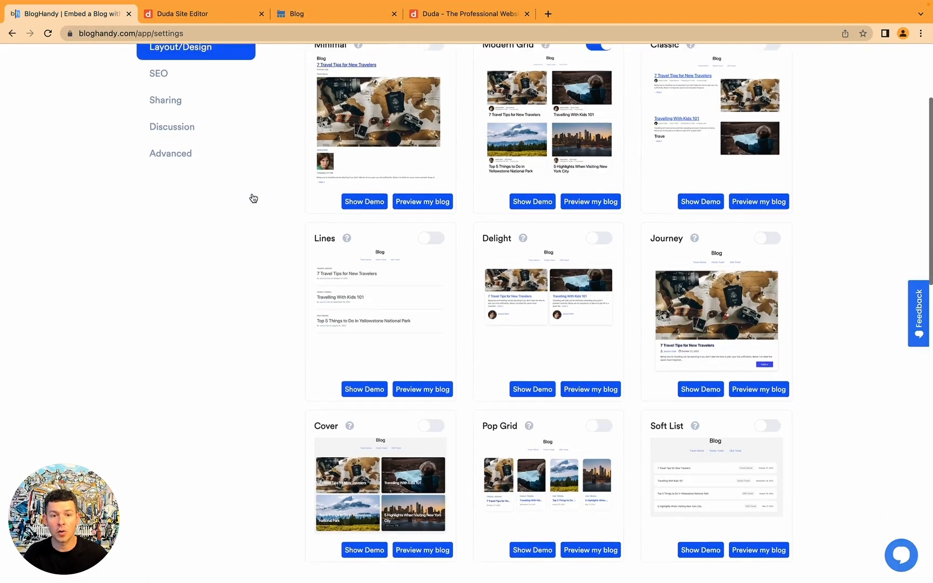
# Enter custom CSS h1{font-size:30px;} in the Custom CSS field
pyautogui.scroll(3)
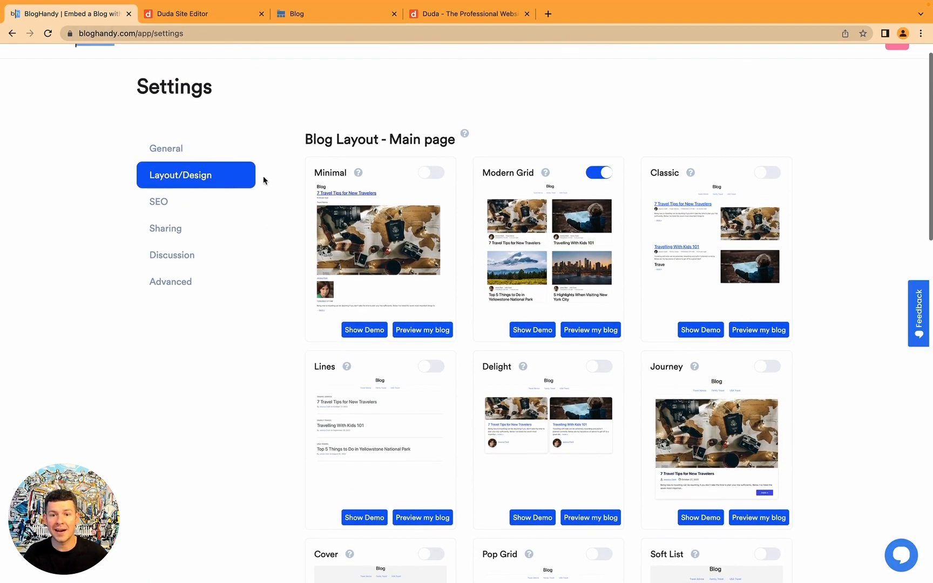
pyautogui.scroll(-3)
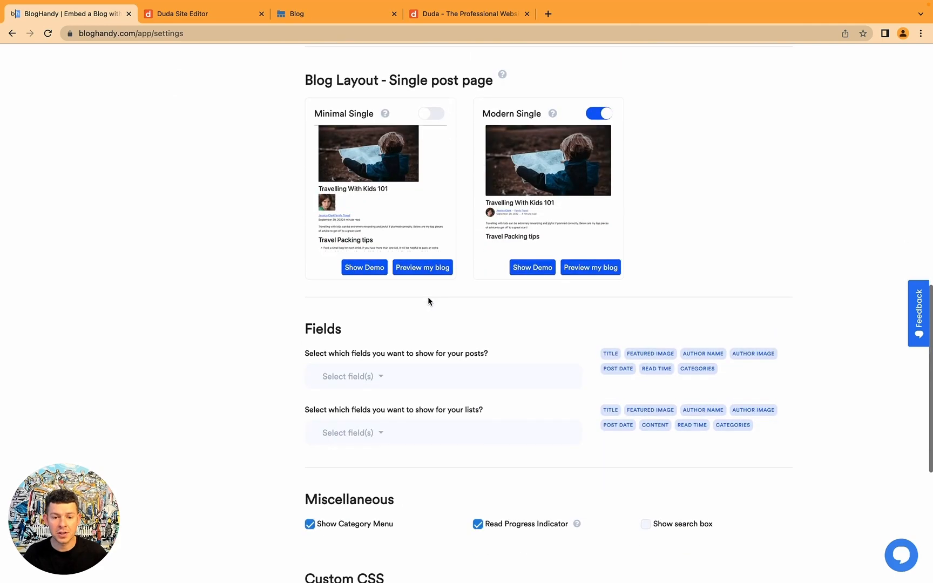
pyautogui.scroll(-3)
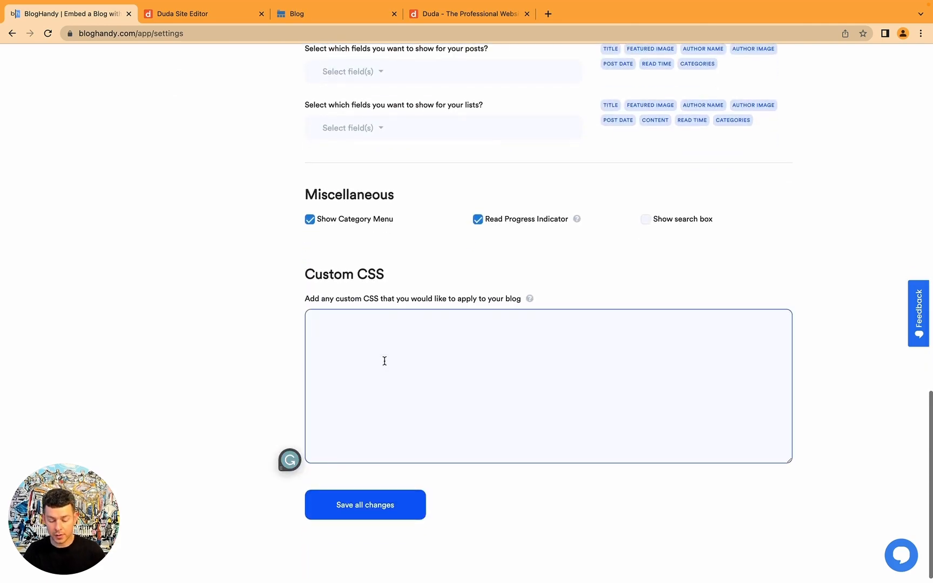
pyautogui.write('h1')
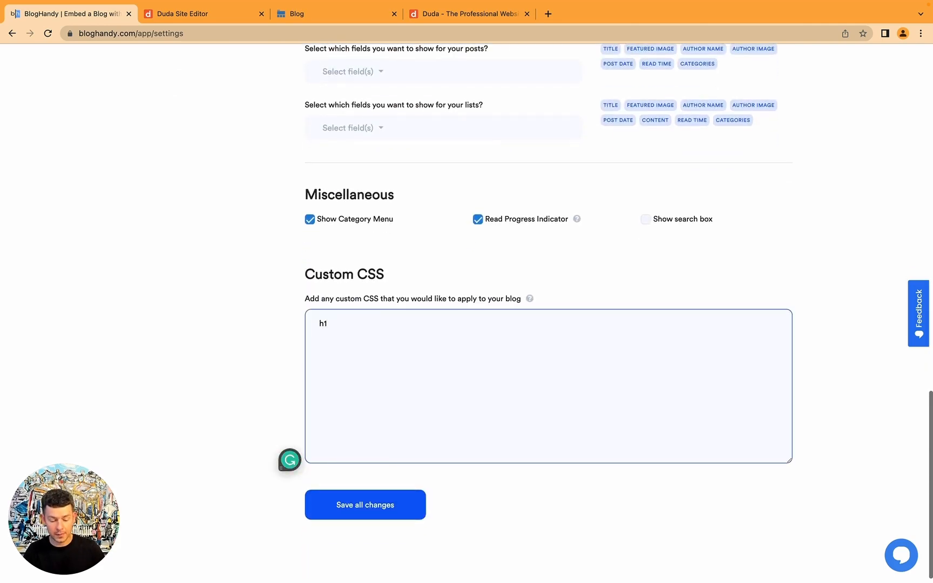
pyautogui.write('{')
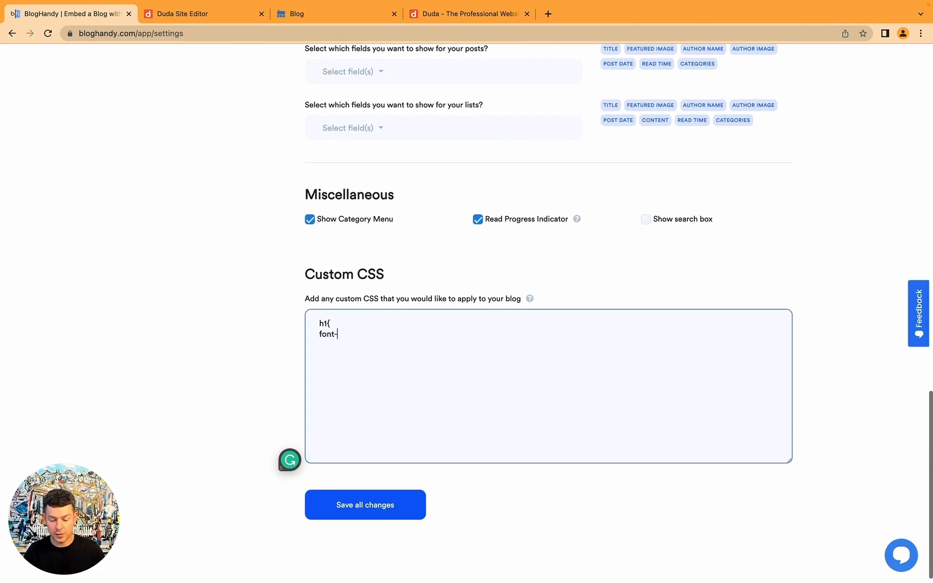
pyautogui.write('size:30px')
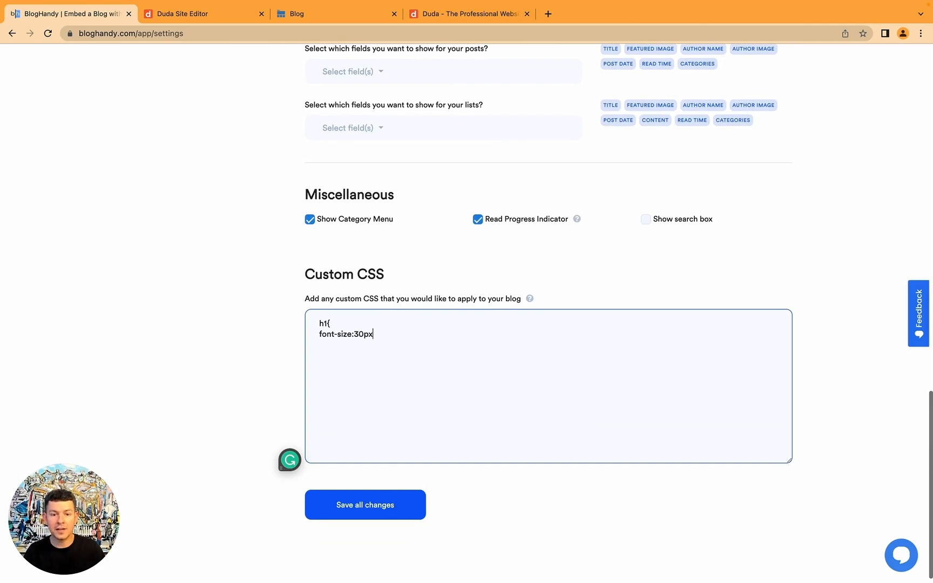
pyautogui.write(';')
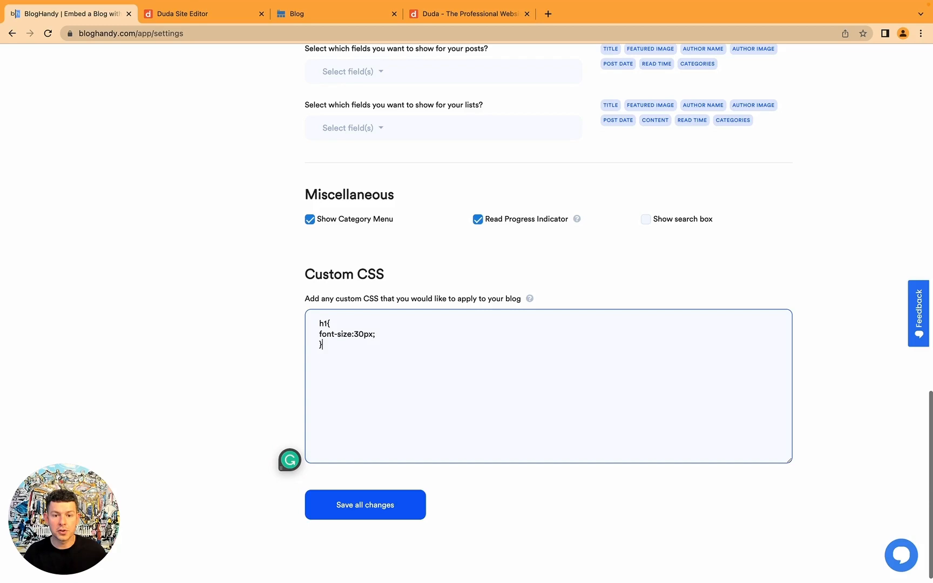
# Save the heading CSS, dismiss the confirmation and view the live blog
pyautogui.click(365, 505)
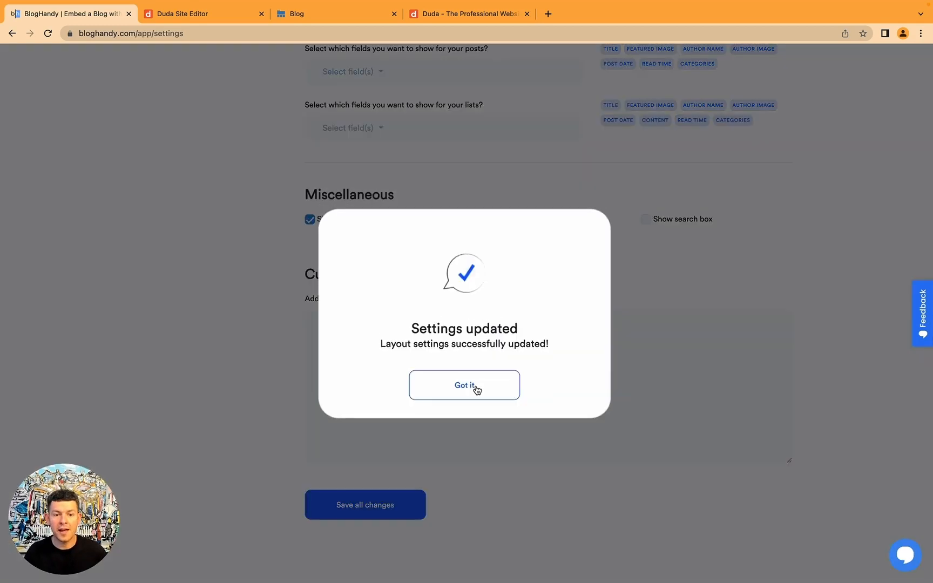
pyautogui.click(464, 386)
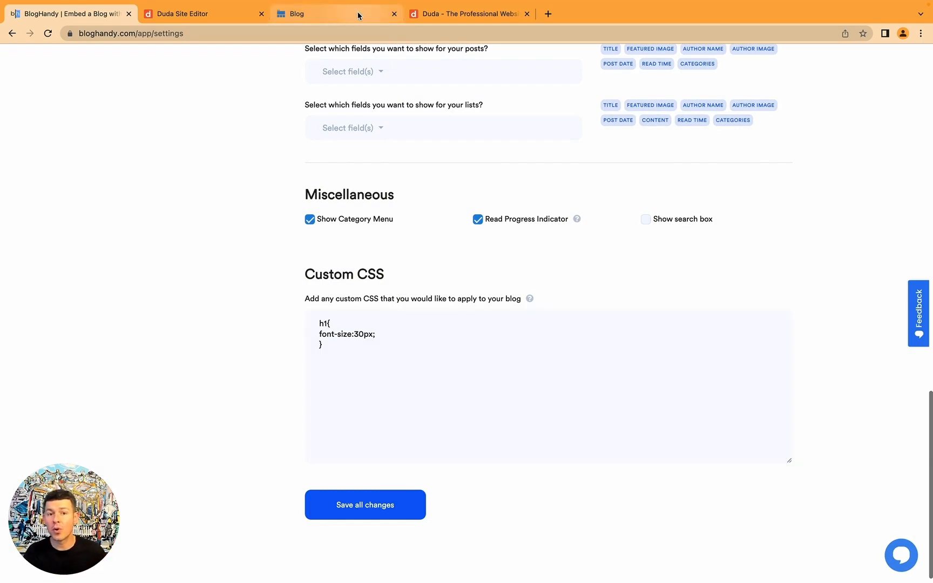
pyautogui.click(322, 13)
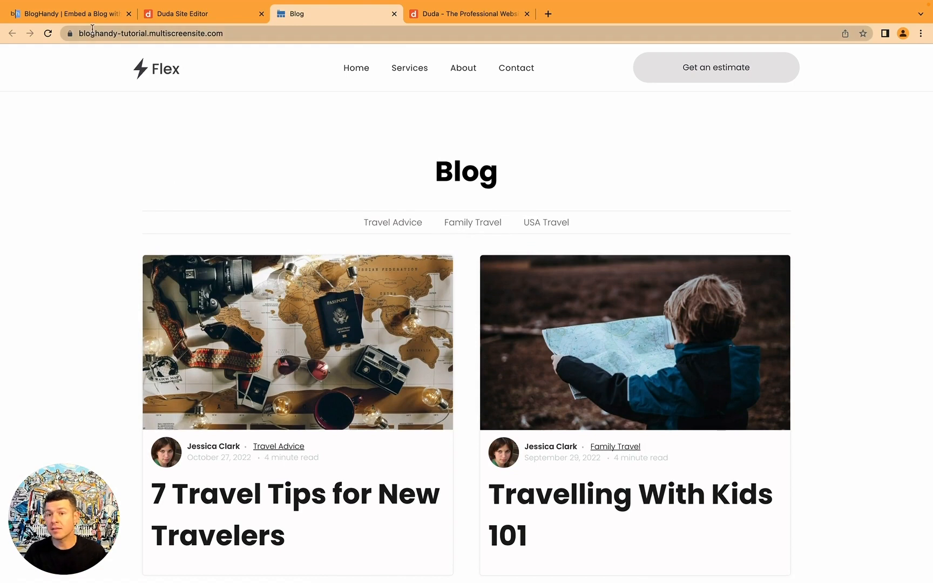
# Change the custom CSS h1 font size from 30px to 20px and save it
pyautogui.click(70, 13)
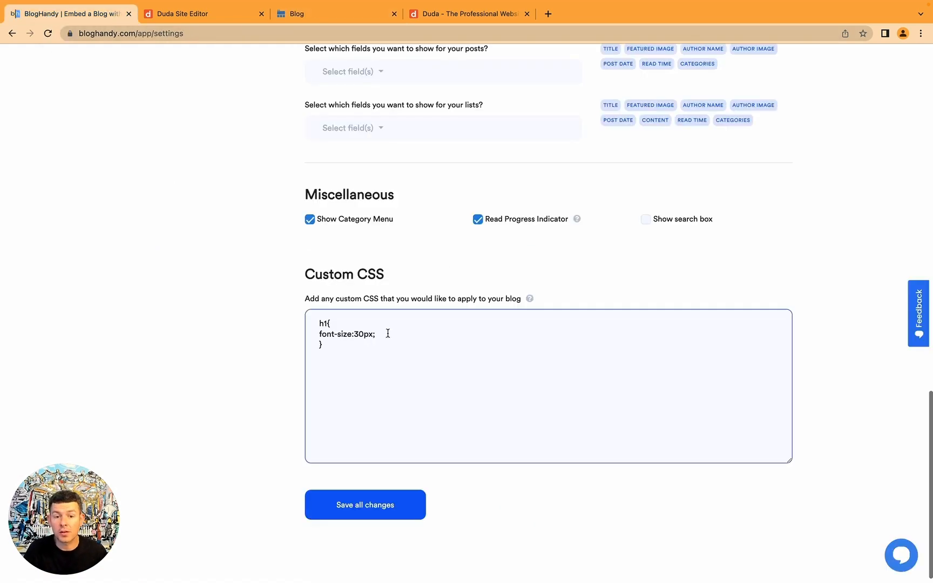
pyautogui.write('2')
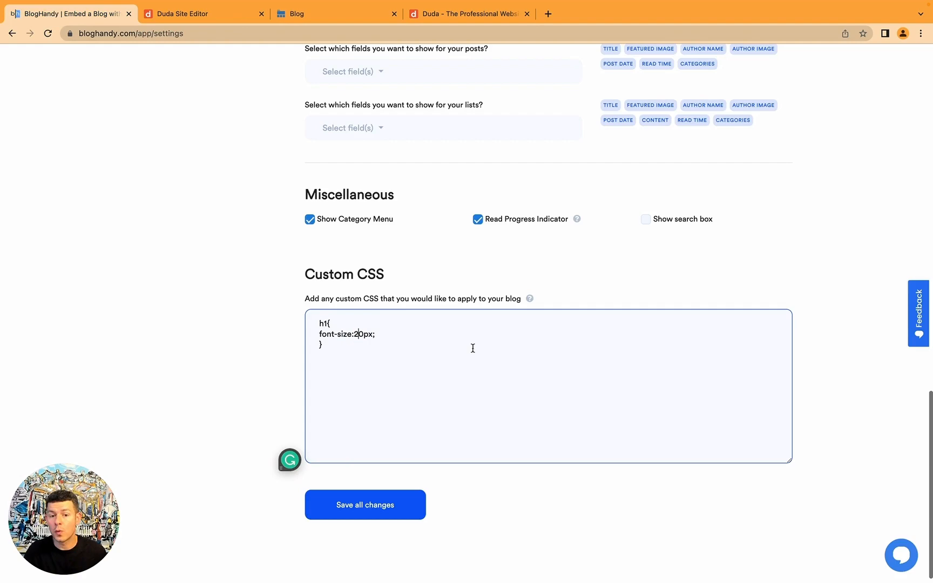
pyautogui.click(365, 504)
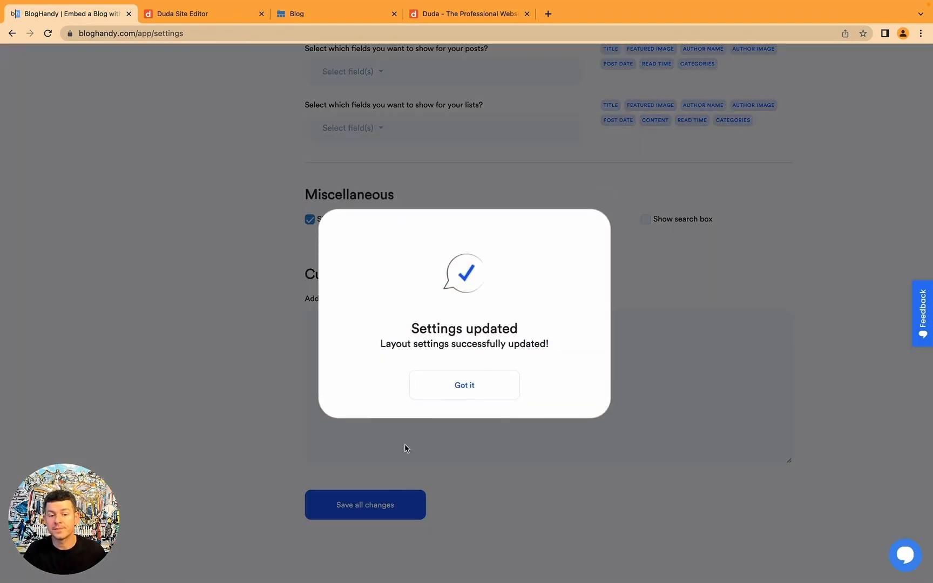
pyautogui.click(464, 385)
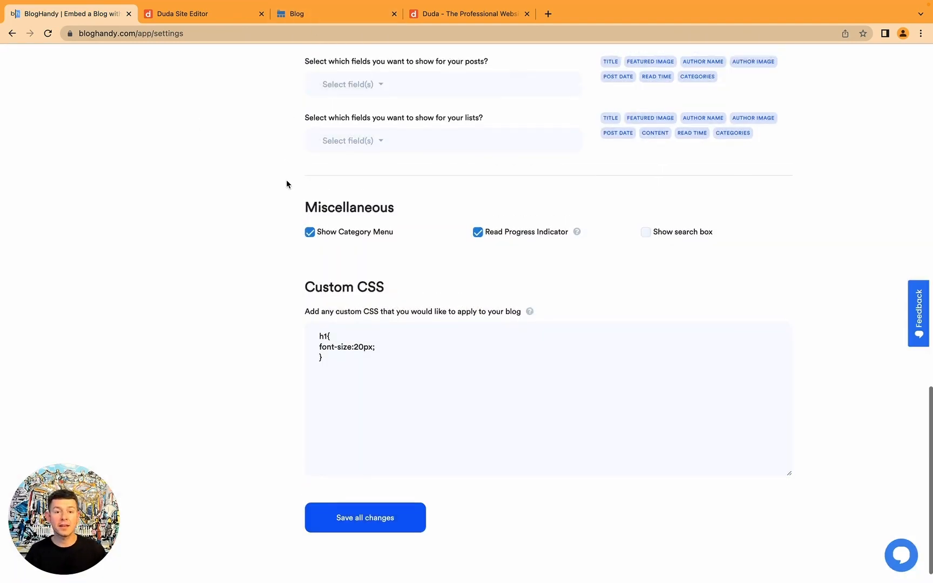
pyautogui.scroll(3)
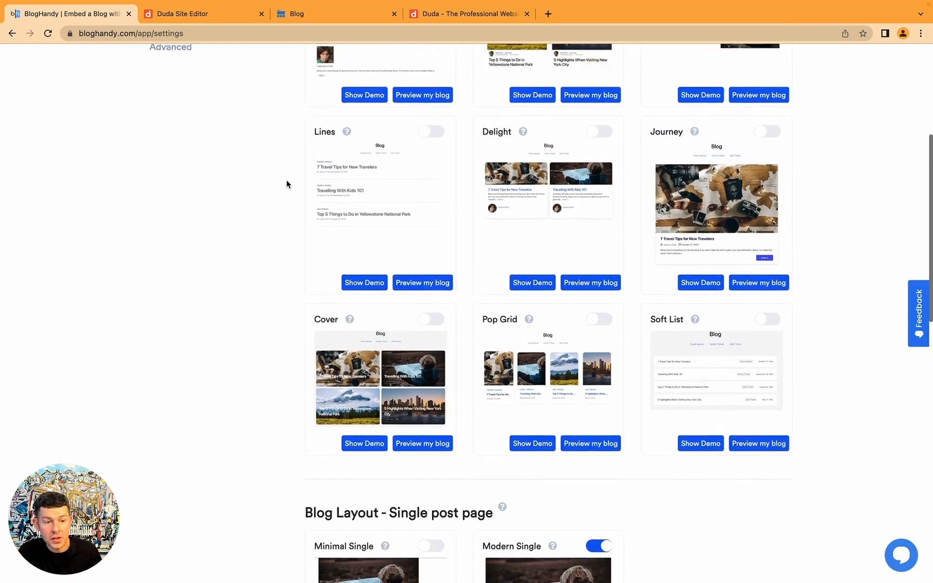
pyautogui.scroll(3)
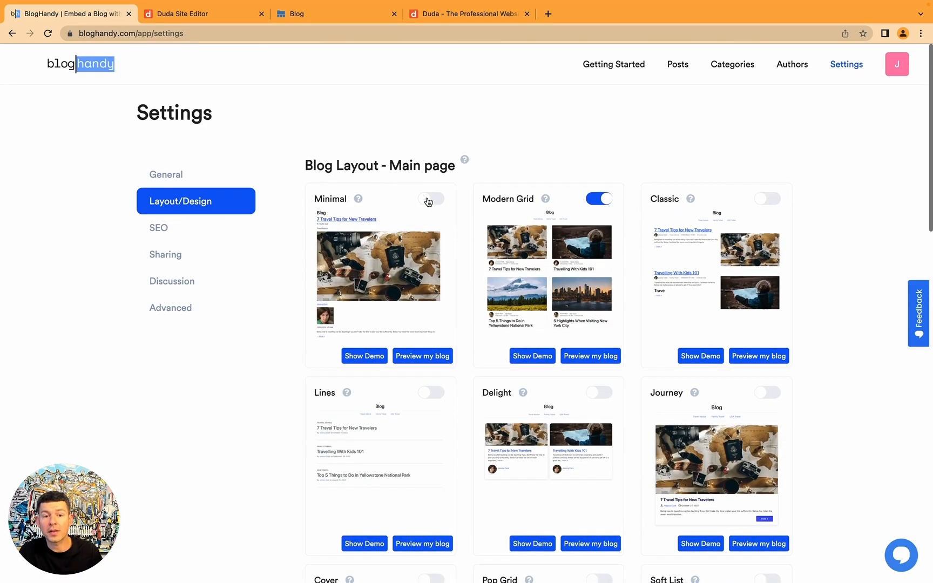
pyautogui.click(430, 198)
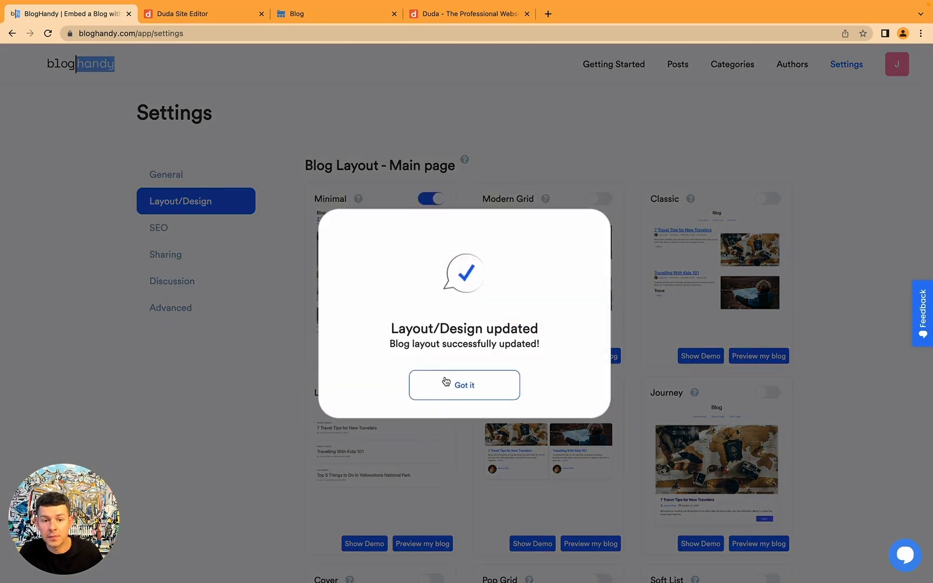
pyautogui.click(463, 385)
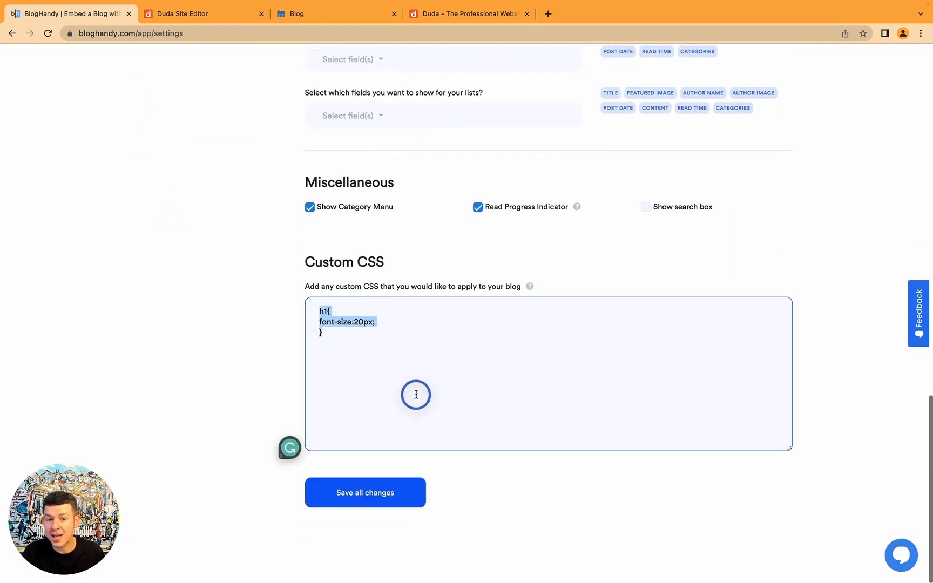
pyautogui.click(181, 201)
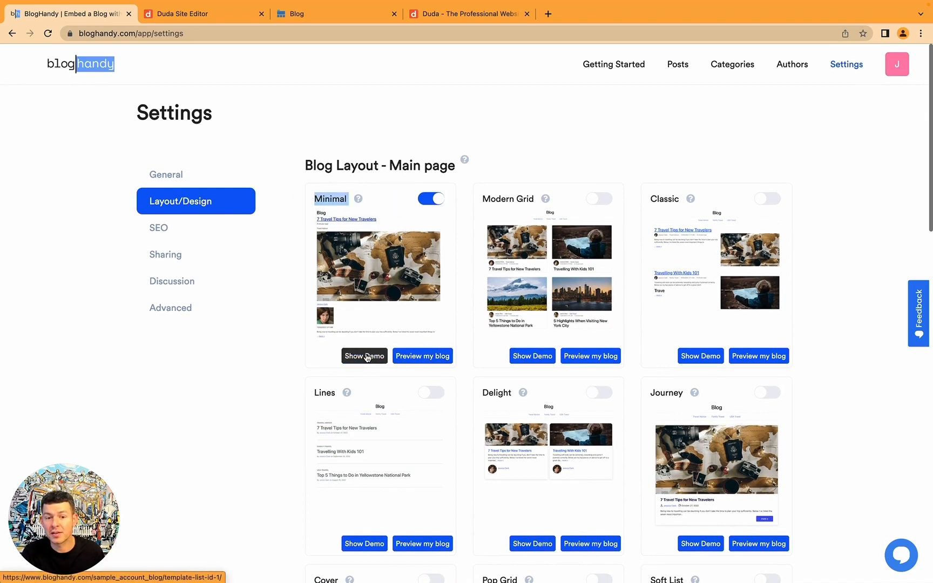
pyautogui.moveTo(367, 246)
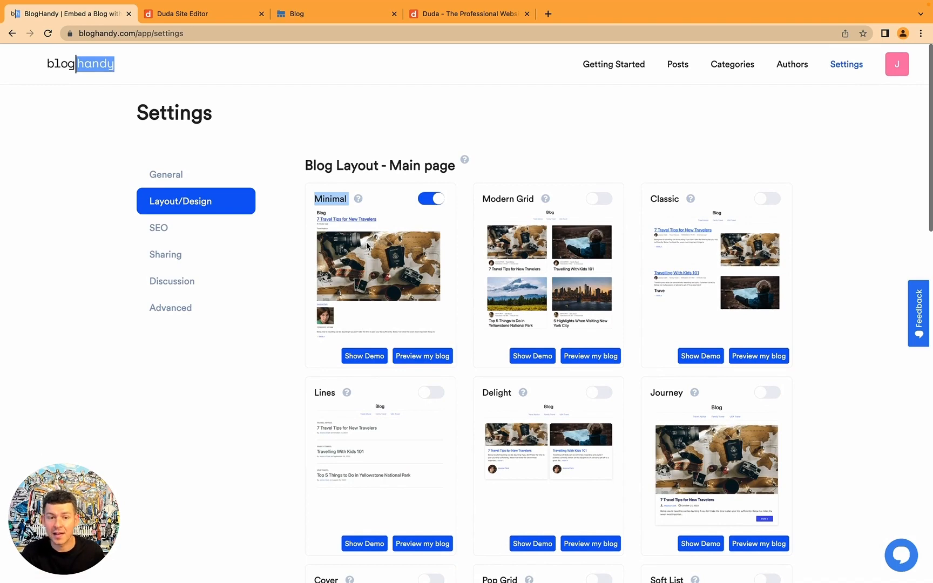
pyautogui.moveTo(794, 214)
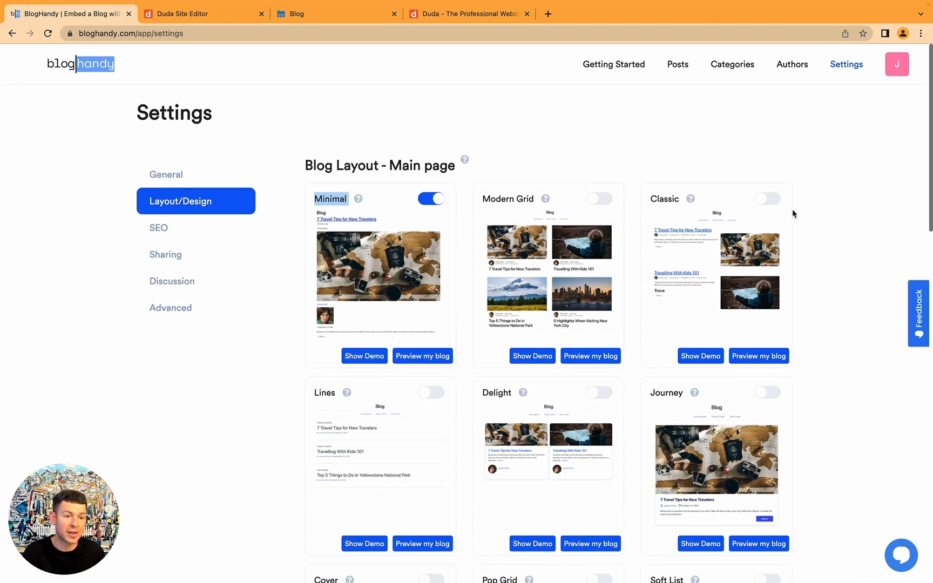
pyautogui.click(598, 198)
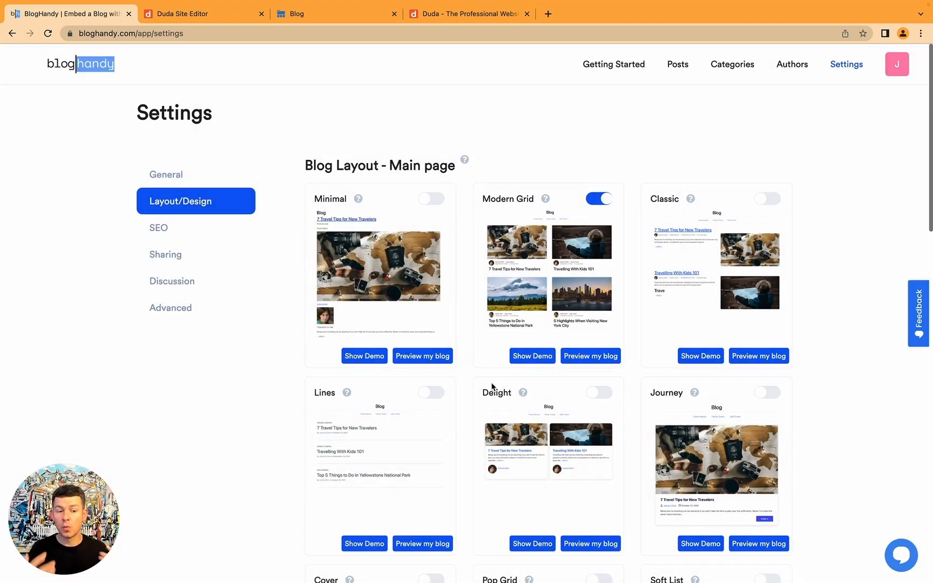
pyautogui.scroll(-3)
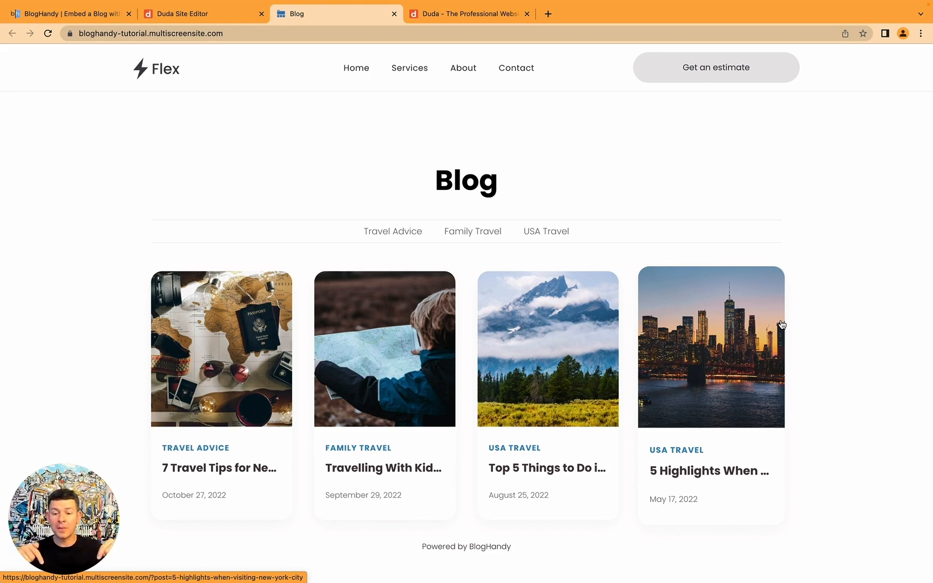
pyautogui.moveTo(859, 299)
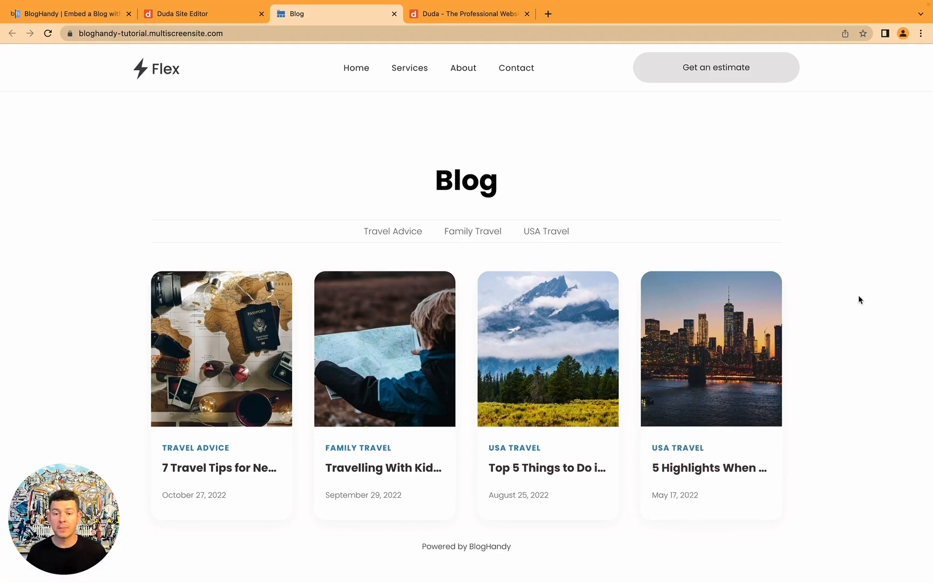